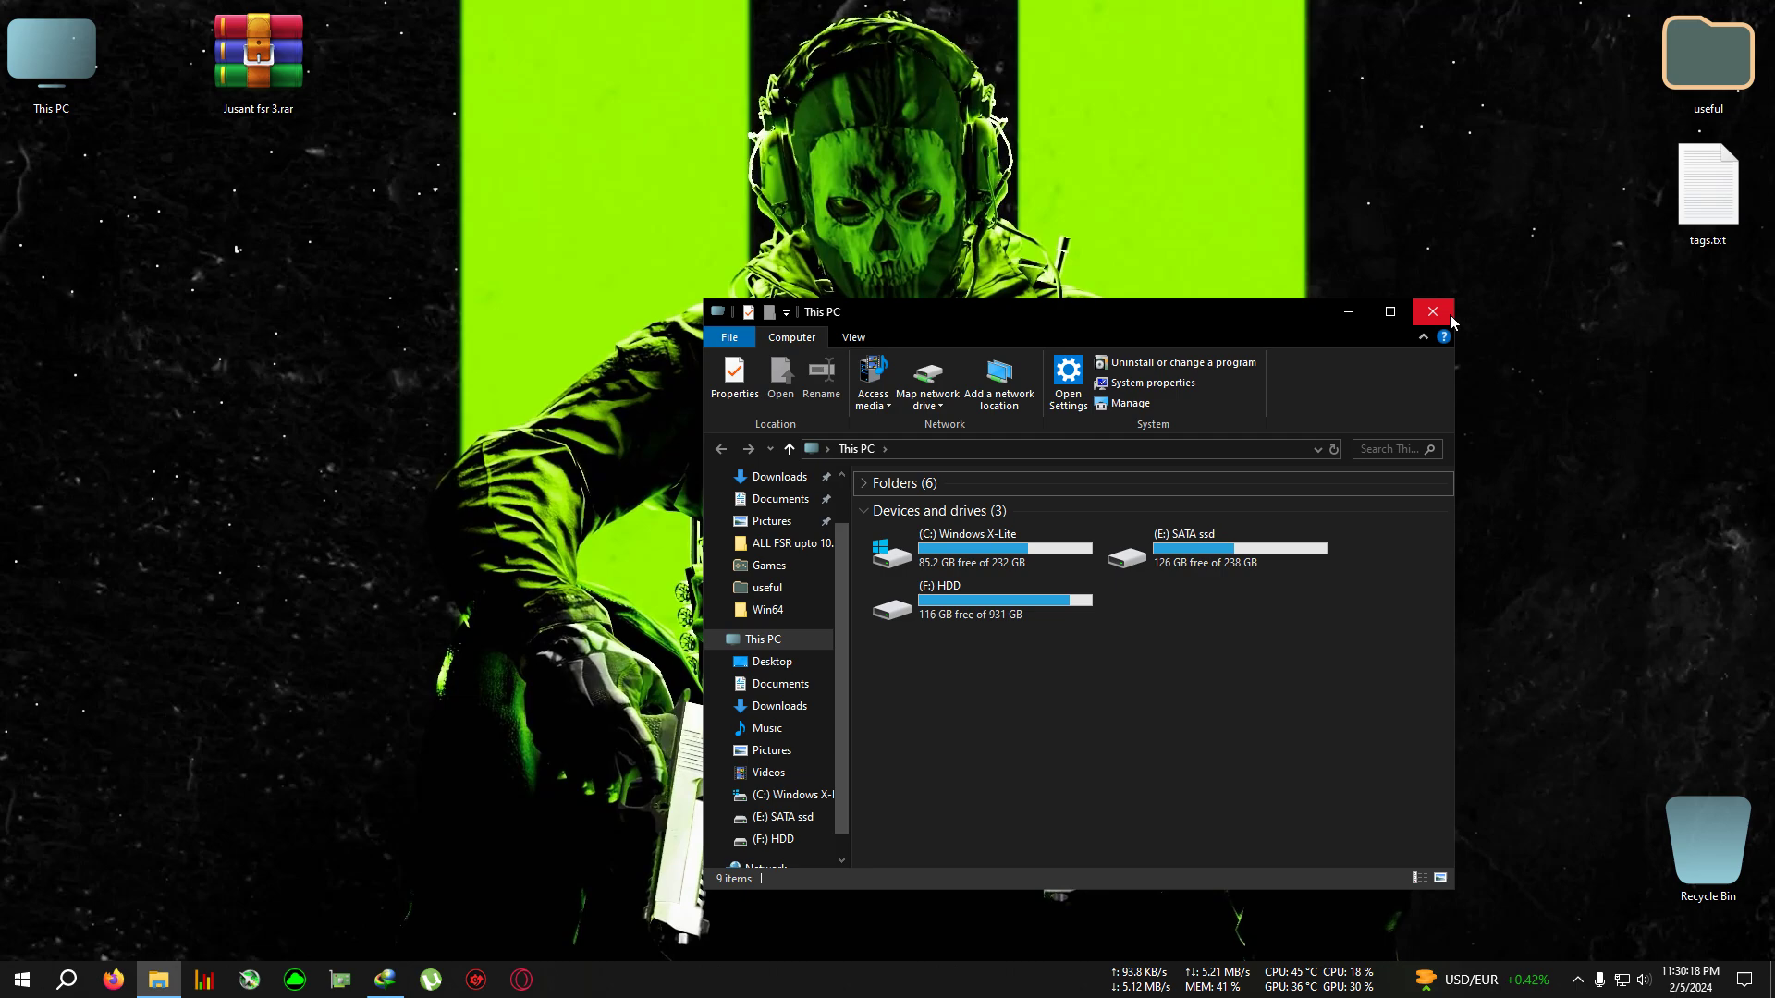
- Extract Jusant fsr 3.rar into a new 'Jusant fsr 3' folder on the desktop
click(1433, 311)
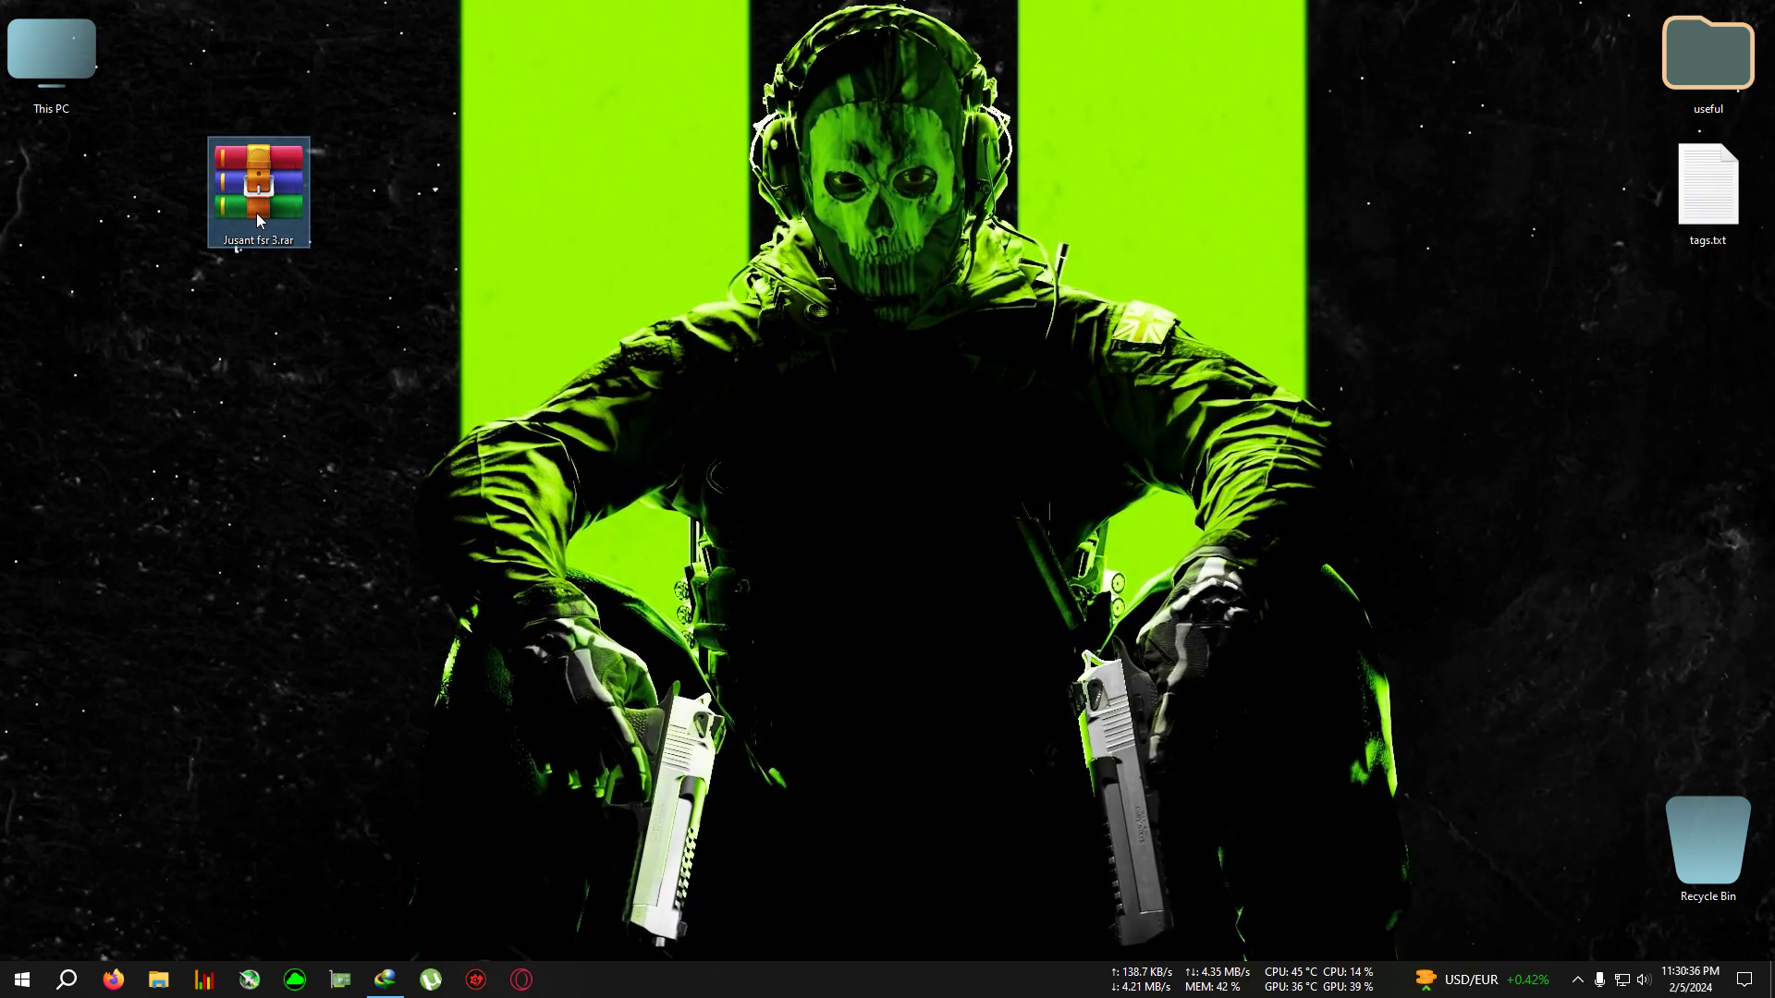
double_click(258, 191)
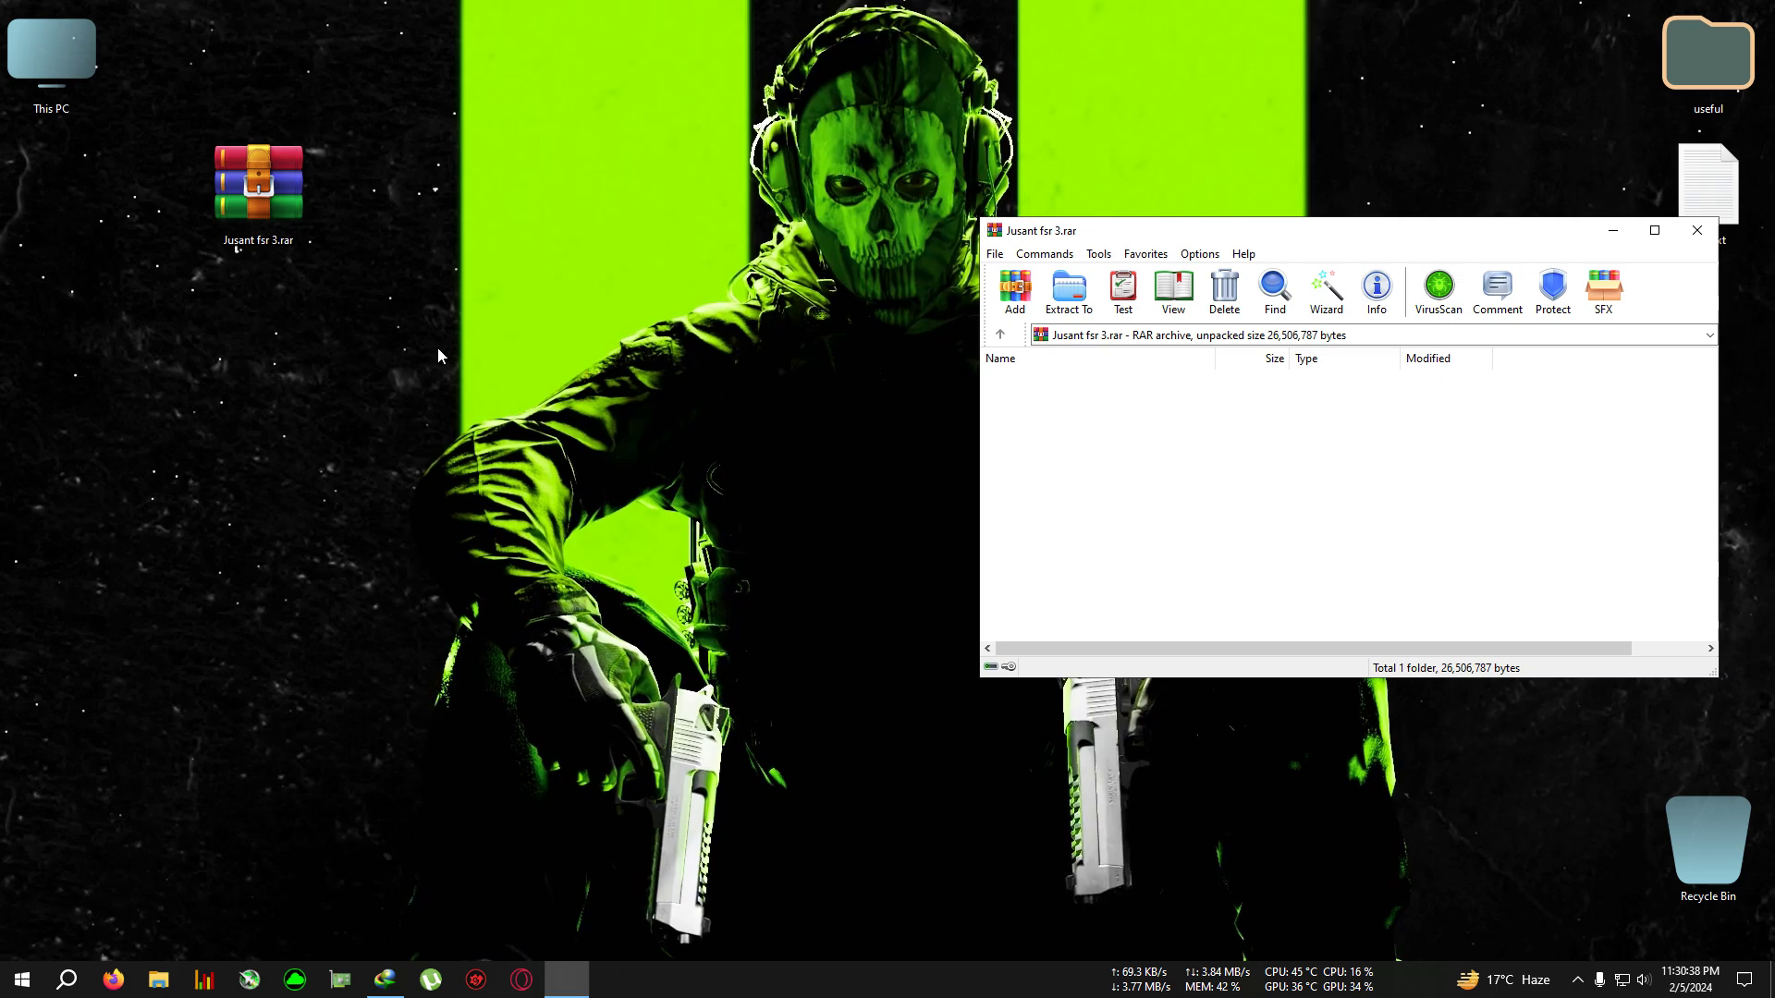
right_click(257, 181)
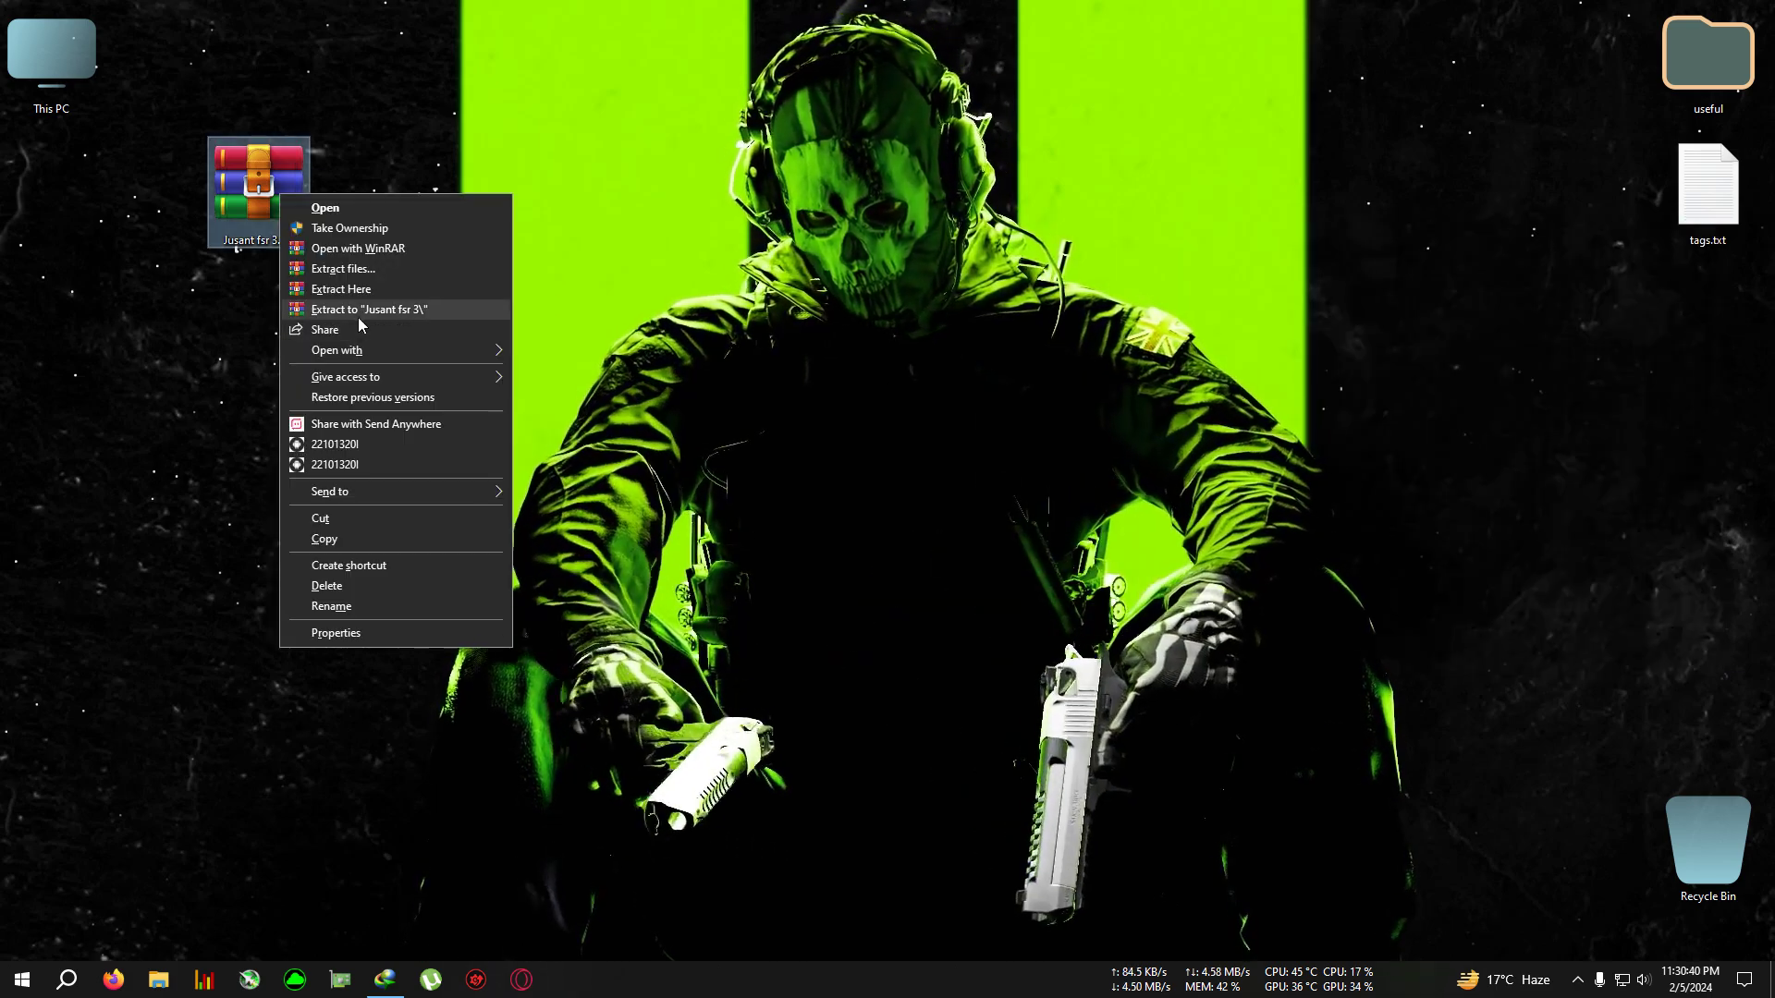
click(369, 309)
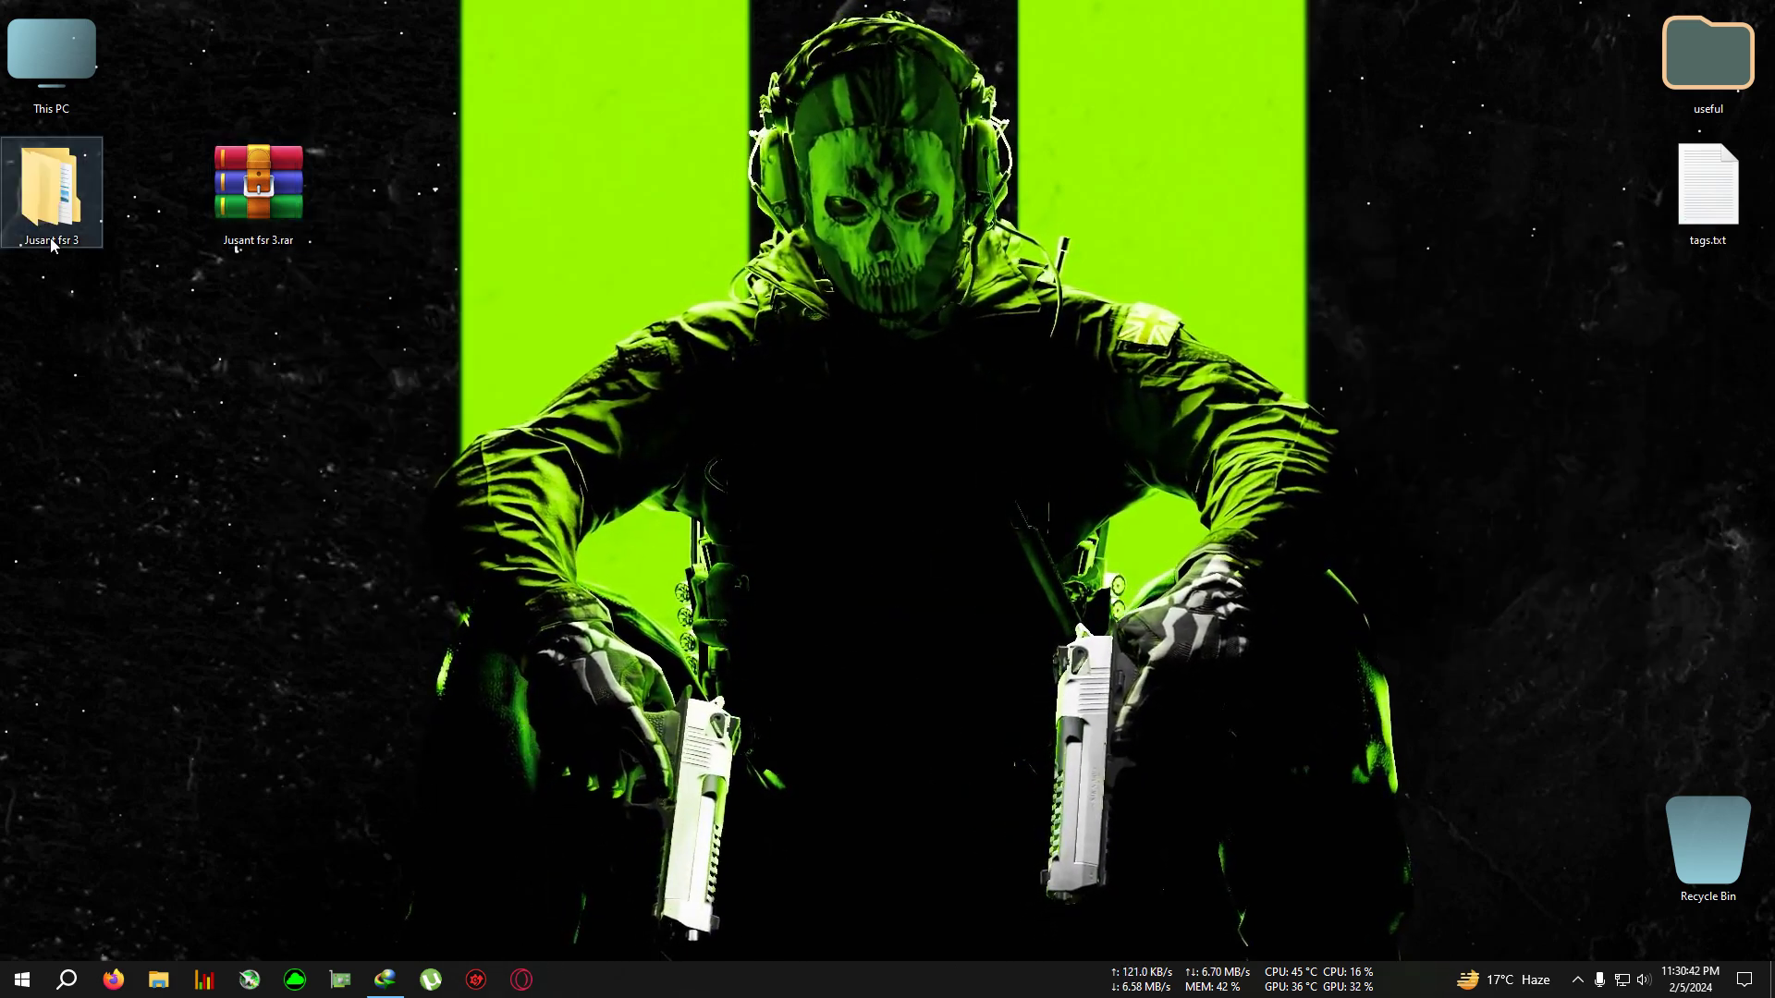
- Copy the four mod files into C:\Games\Jusant\ASC\Binaries\Win64, replacing same-named files
double_click(51, 192)
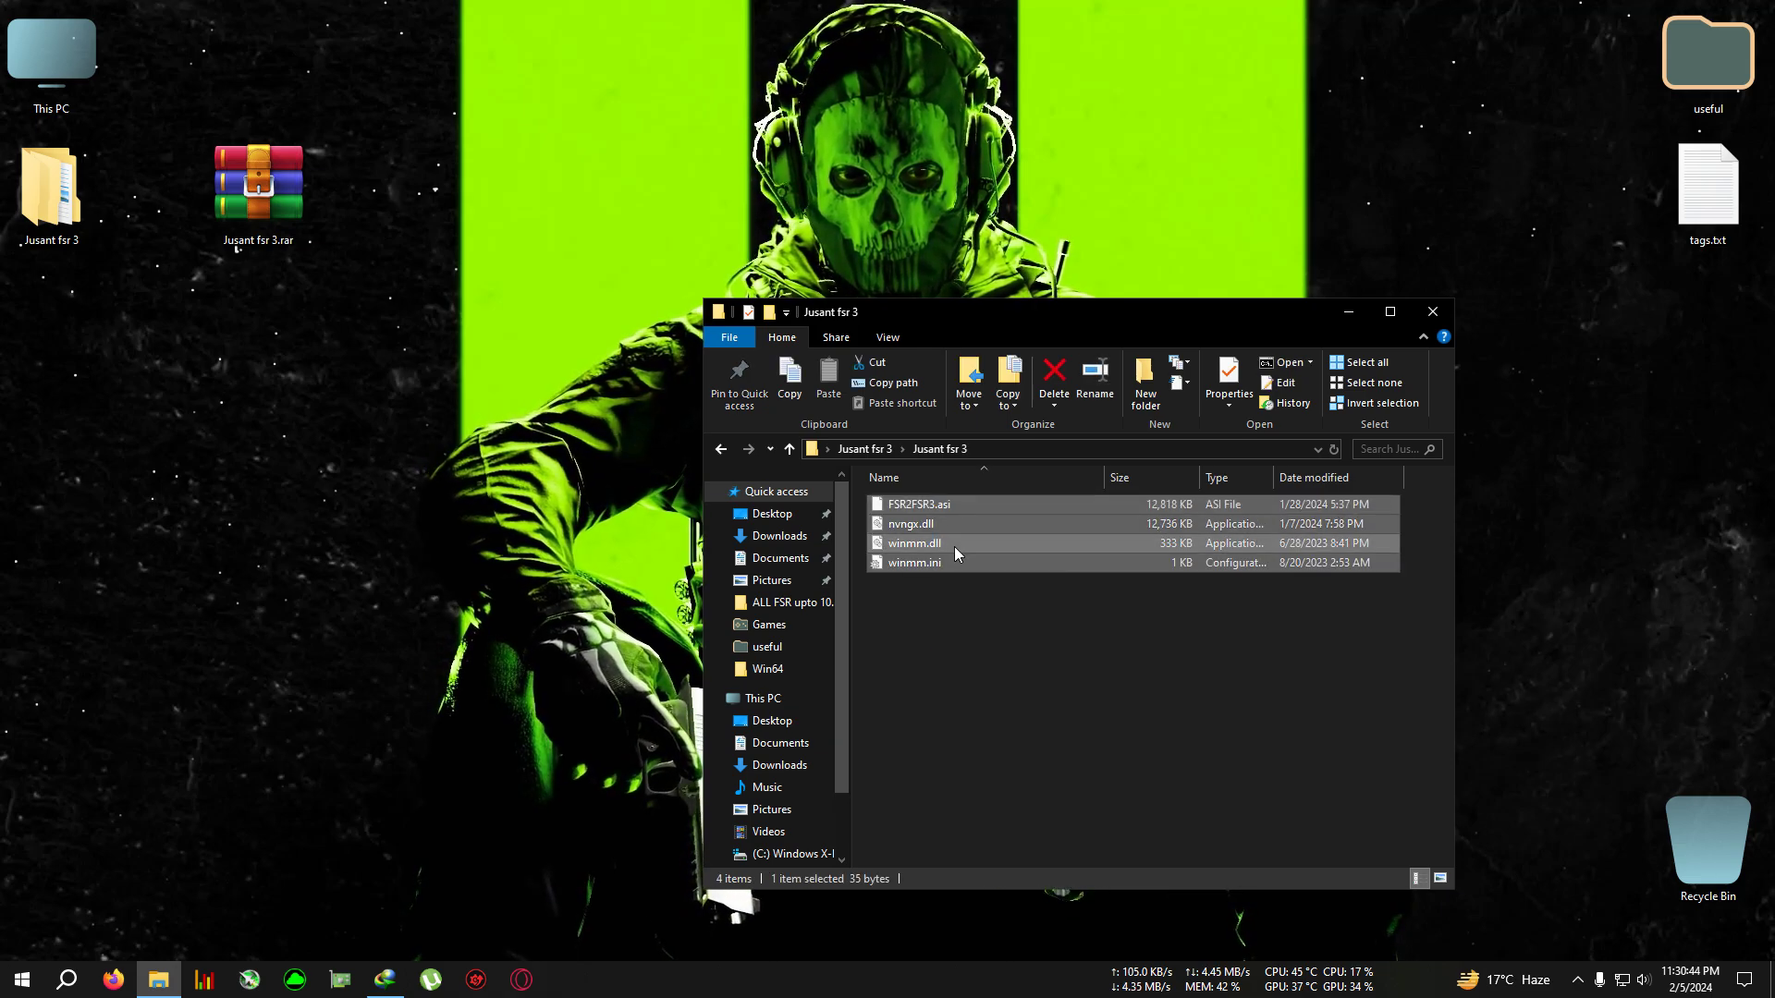
click(1431, 311)
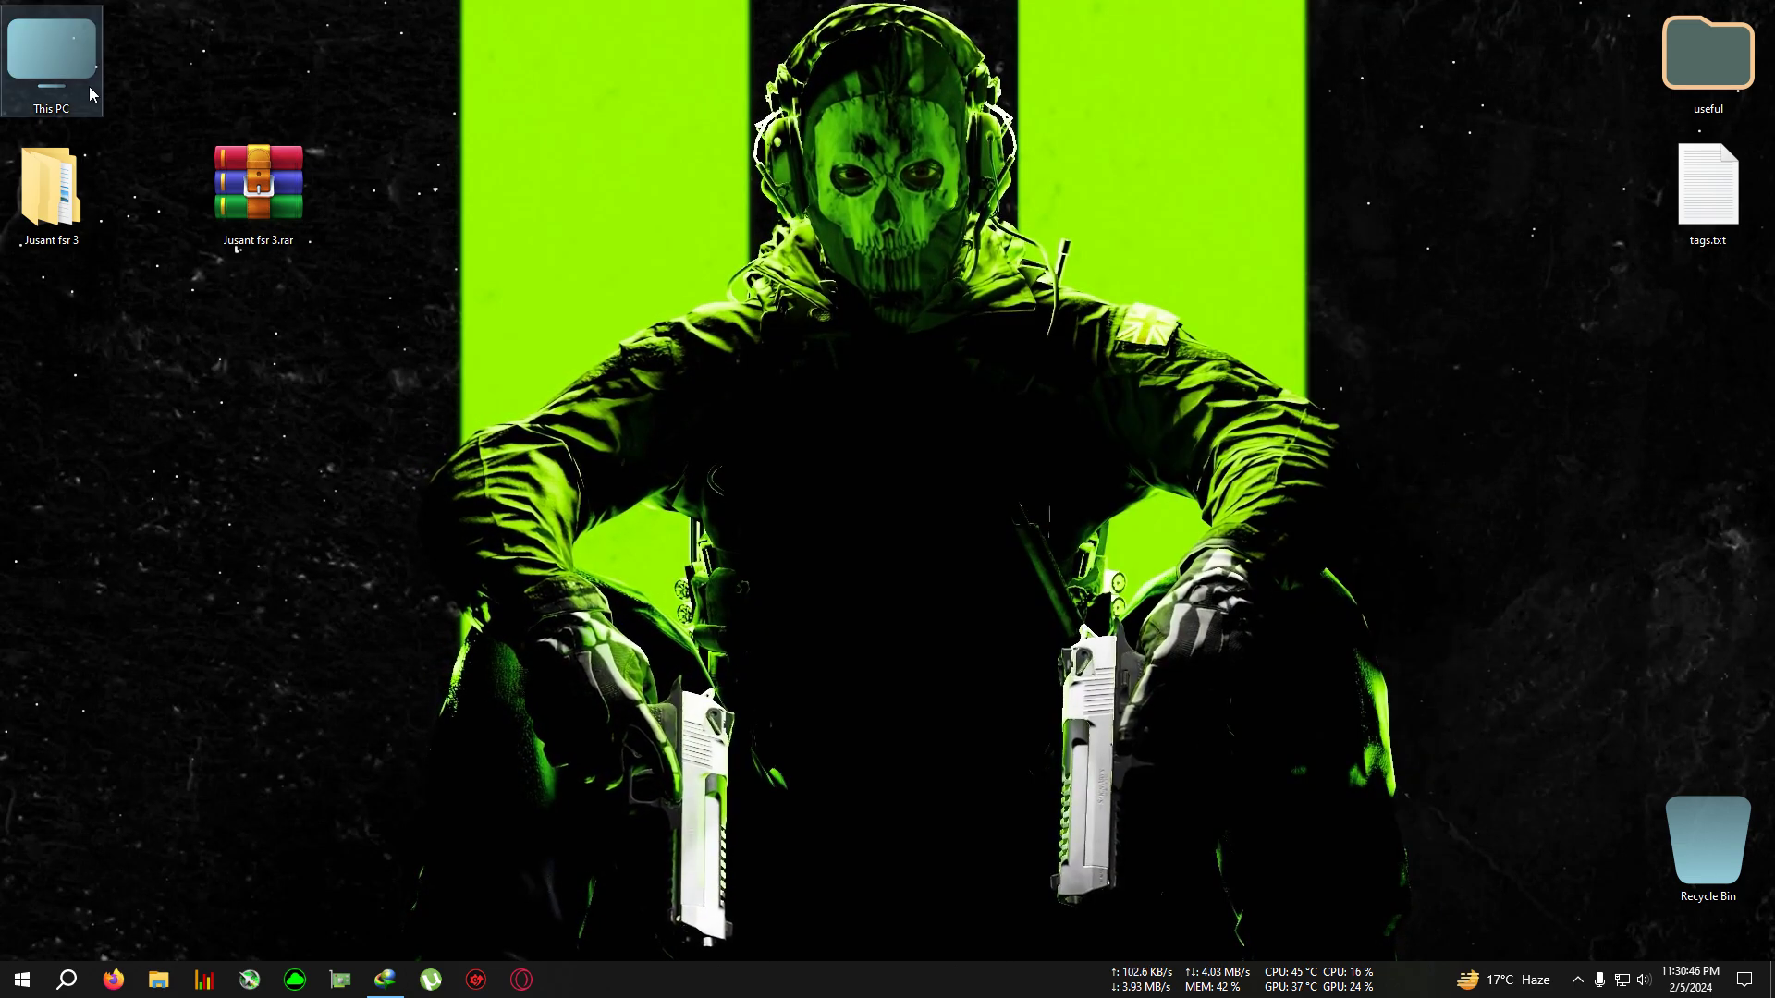
double_click(51, 59)
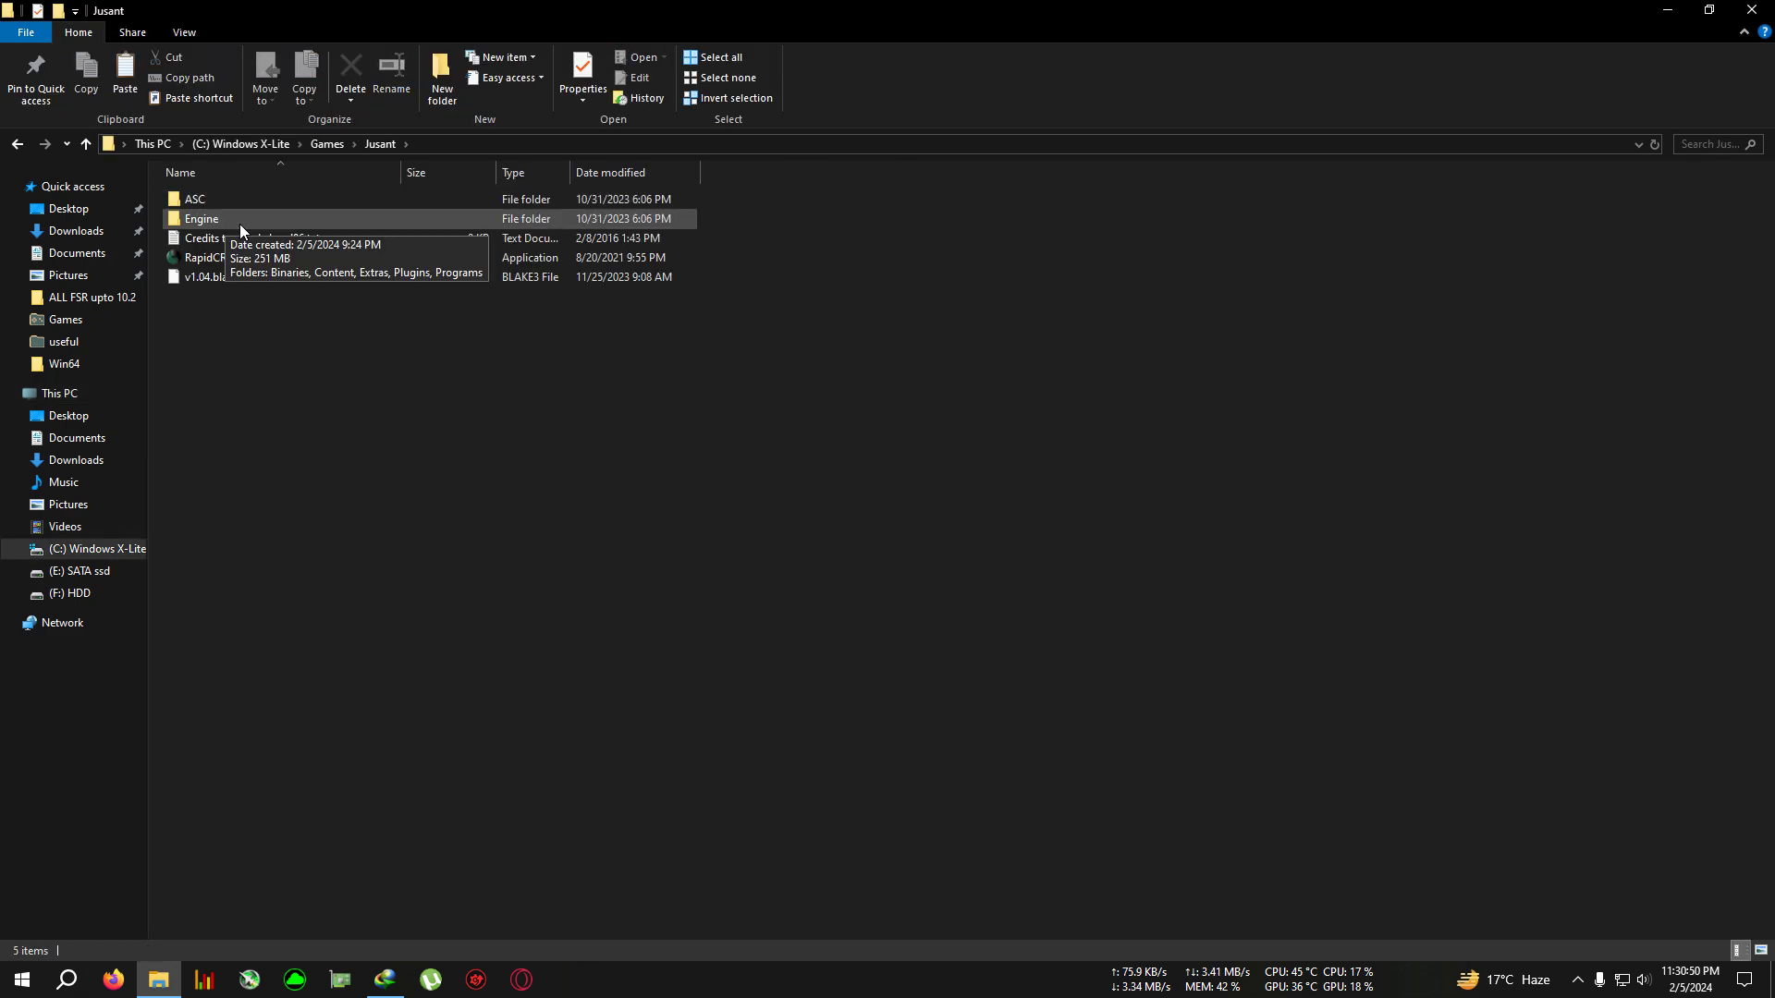
double_click(195, 200)
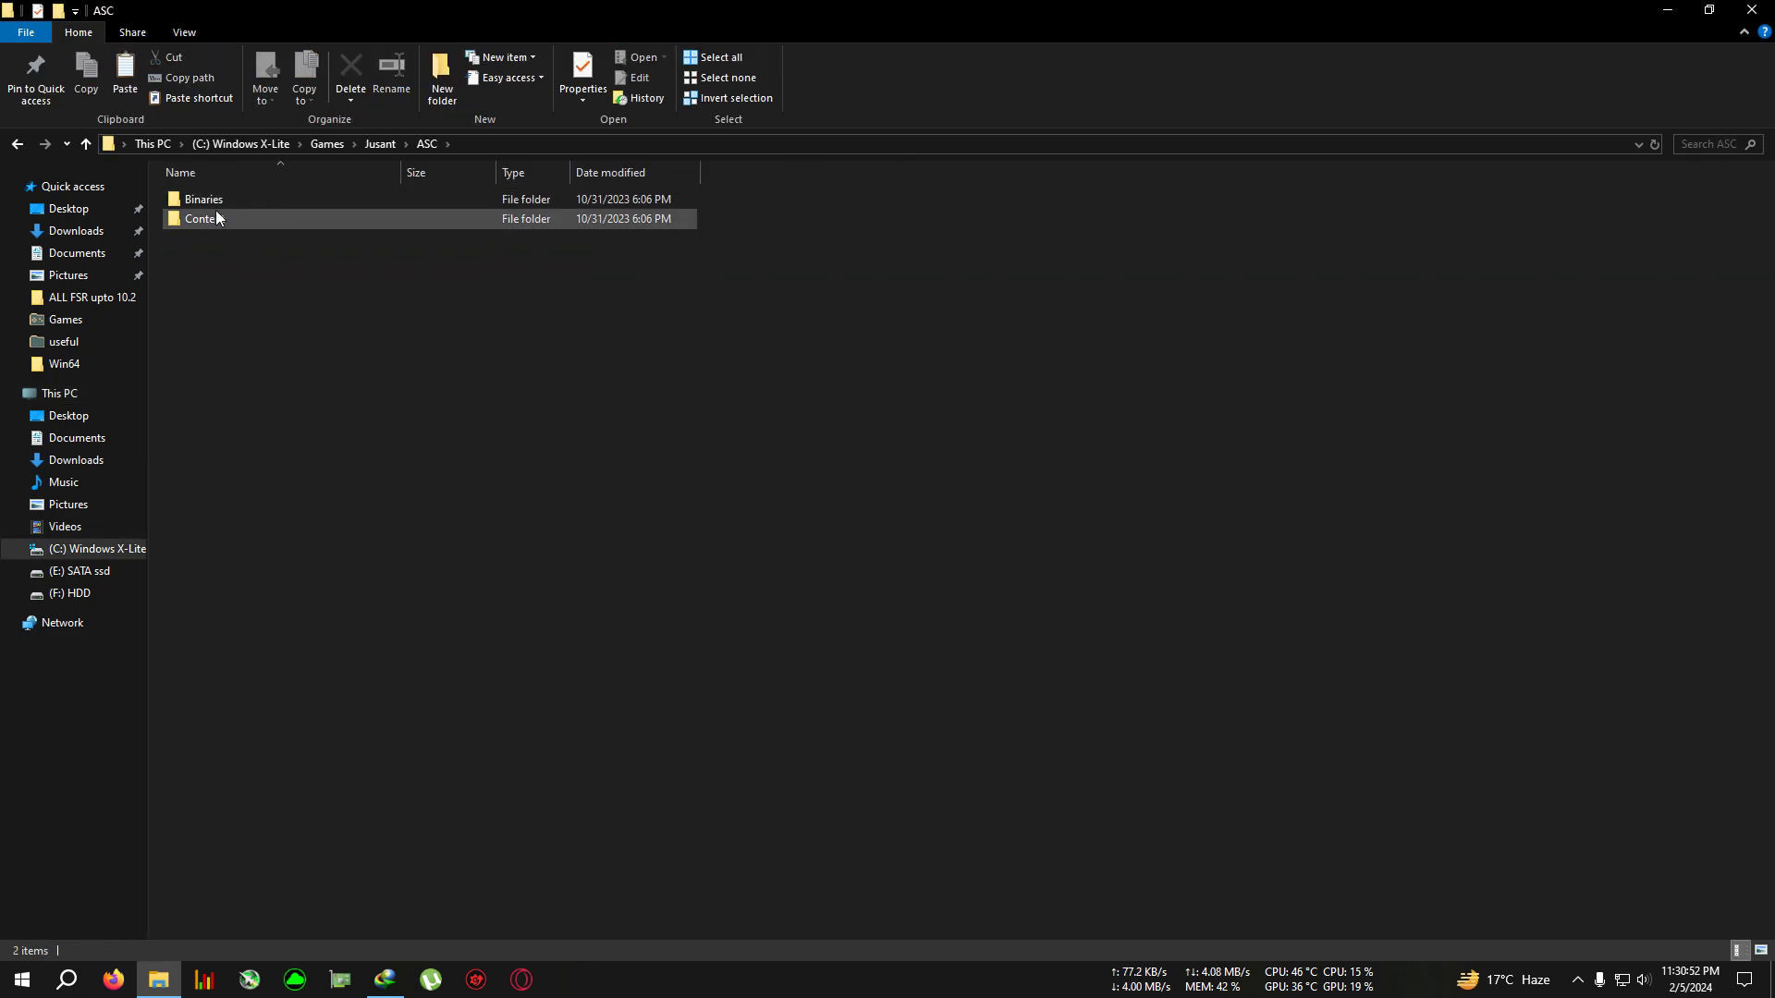
double_click(203, 199)
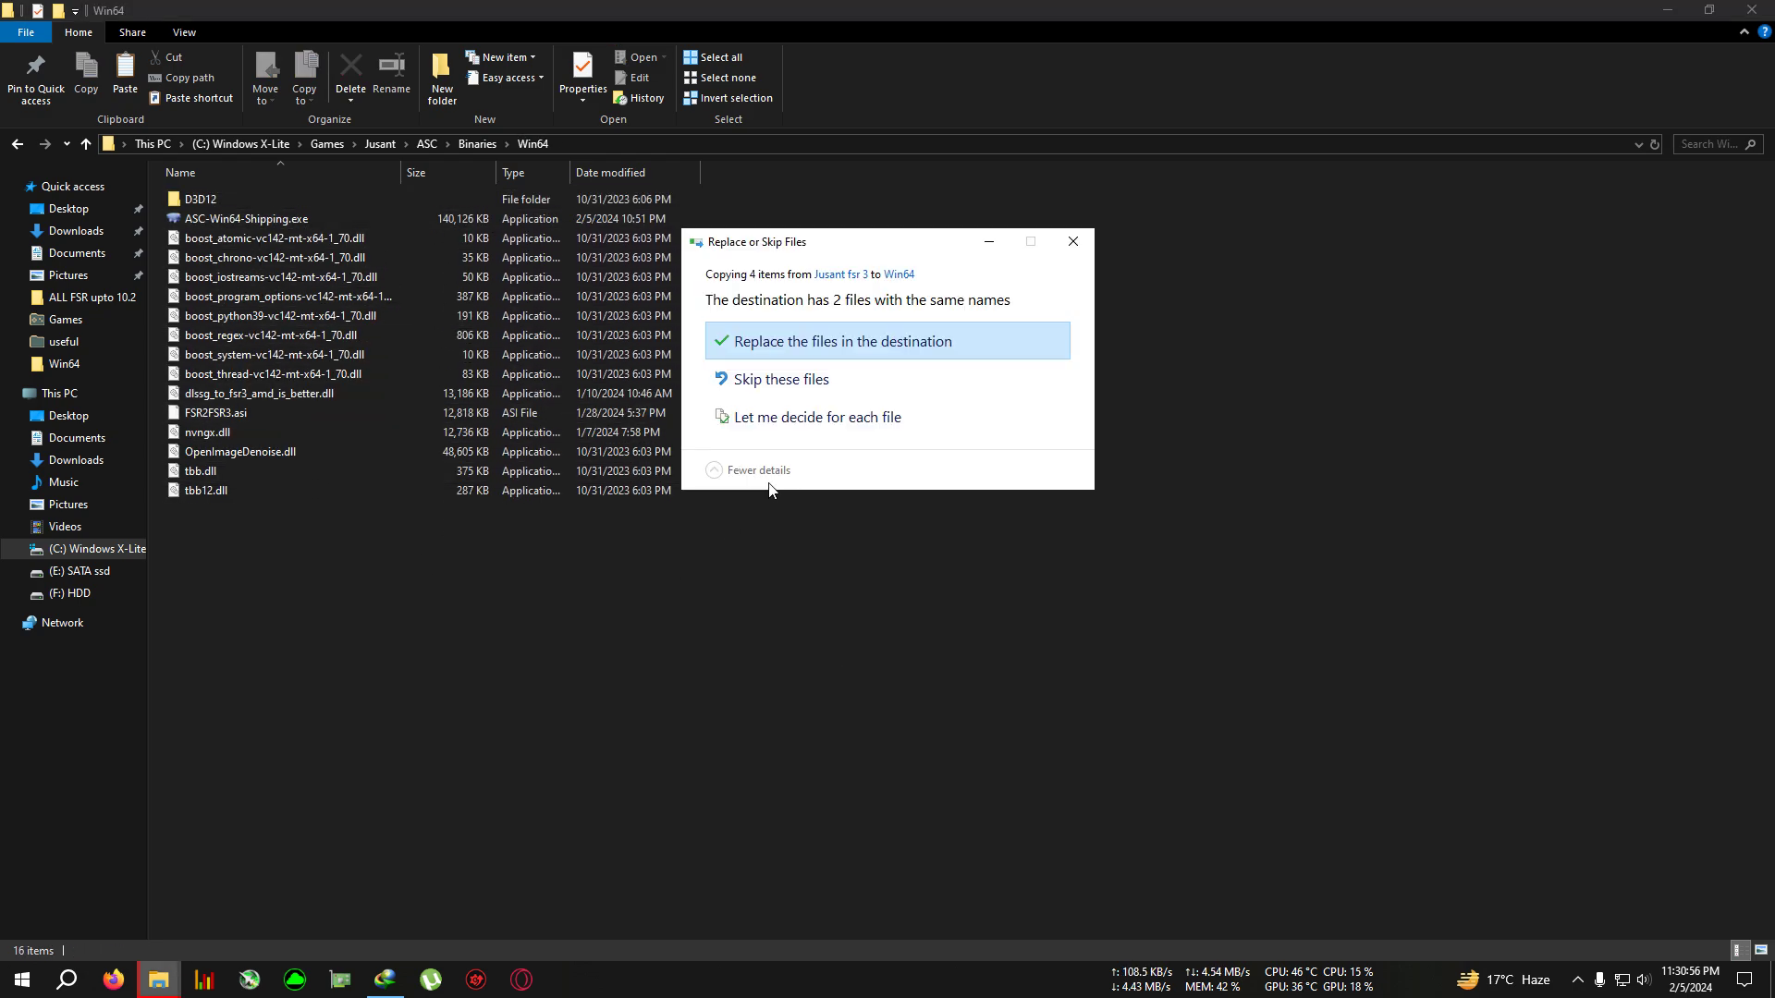
click(843, 342)
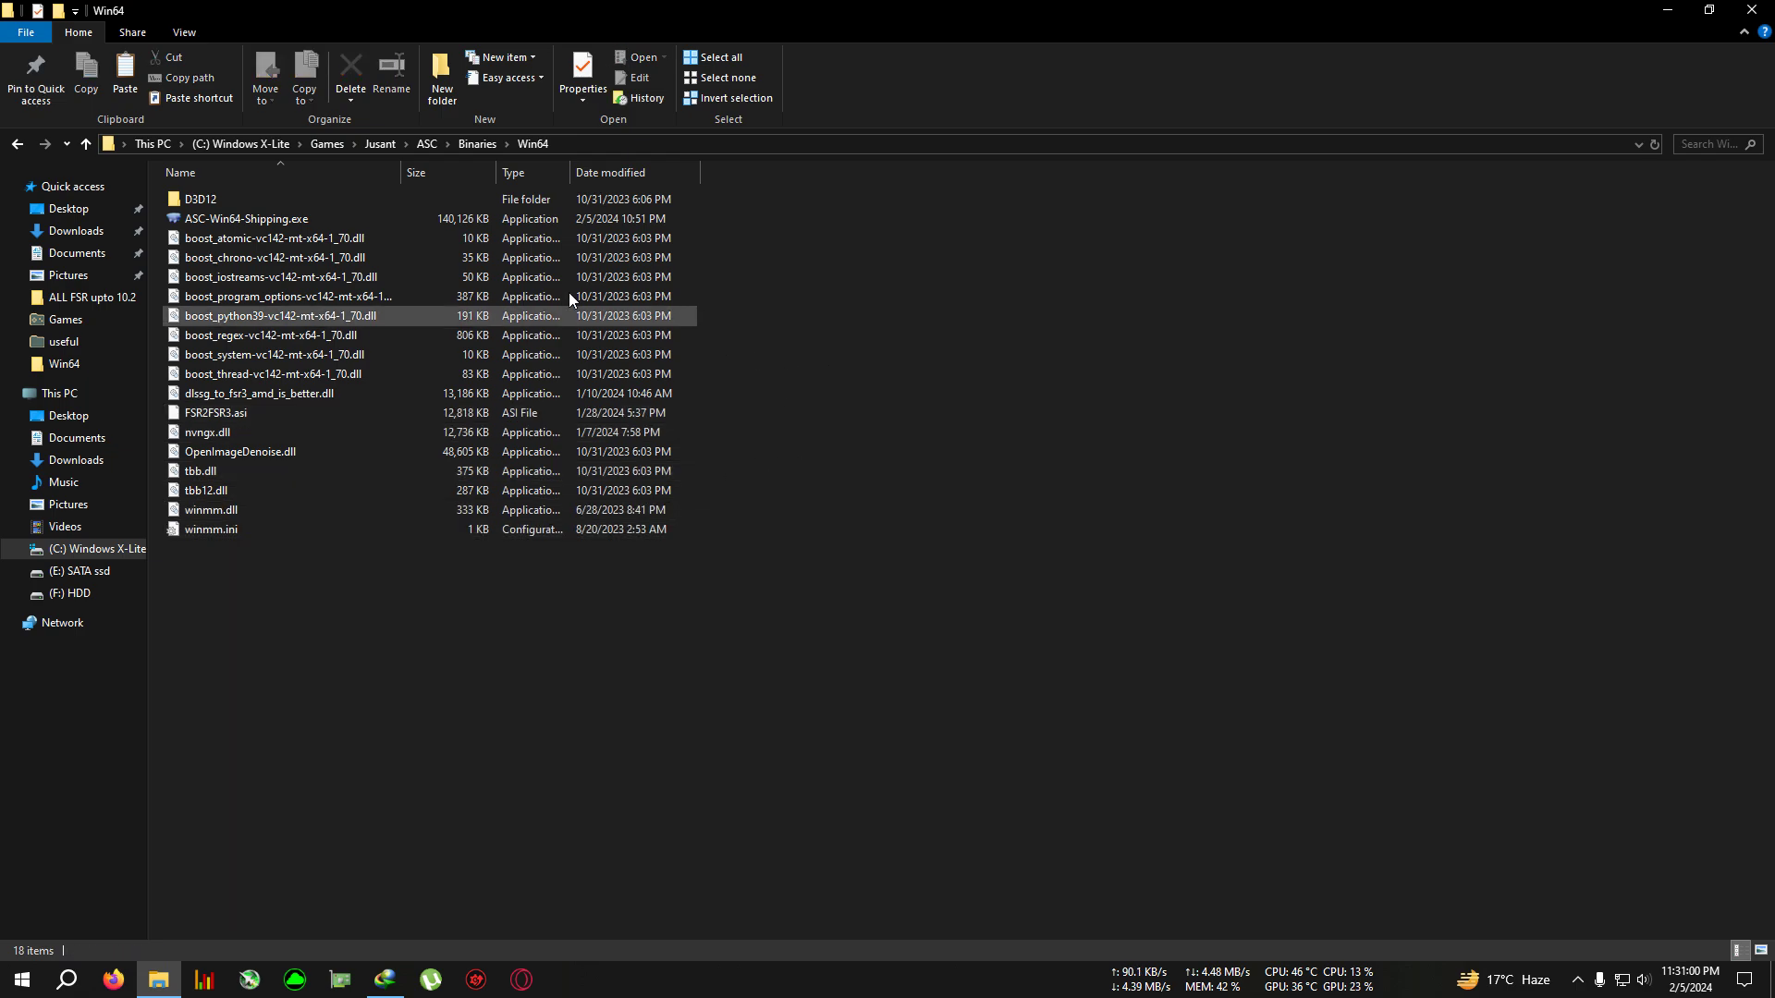
- Run ASC-Win64-Shipping.exe once to generate fsr2fsr3.config.toml, then close its console
double_click(246, 218)
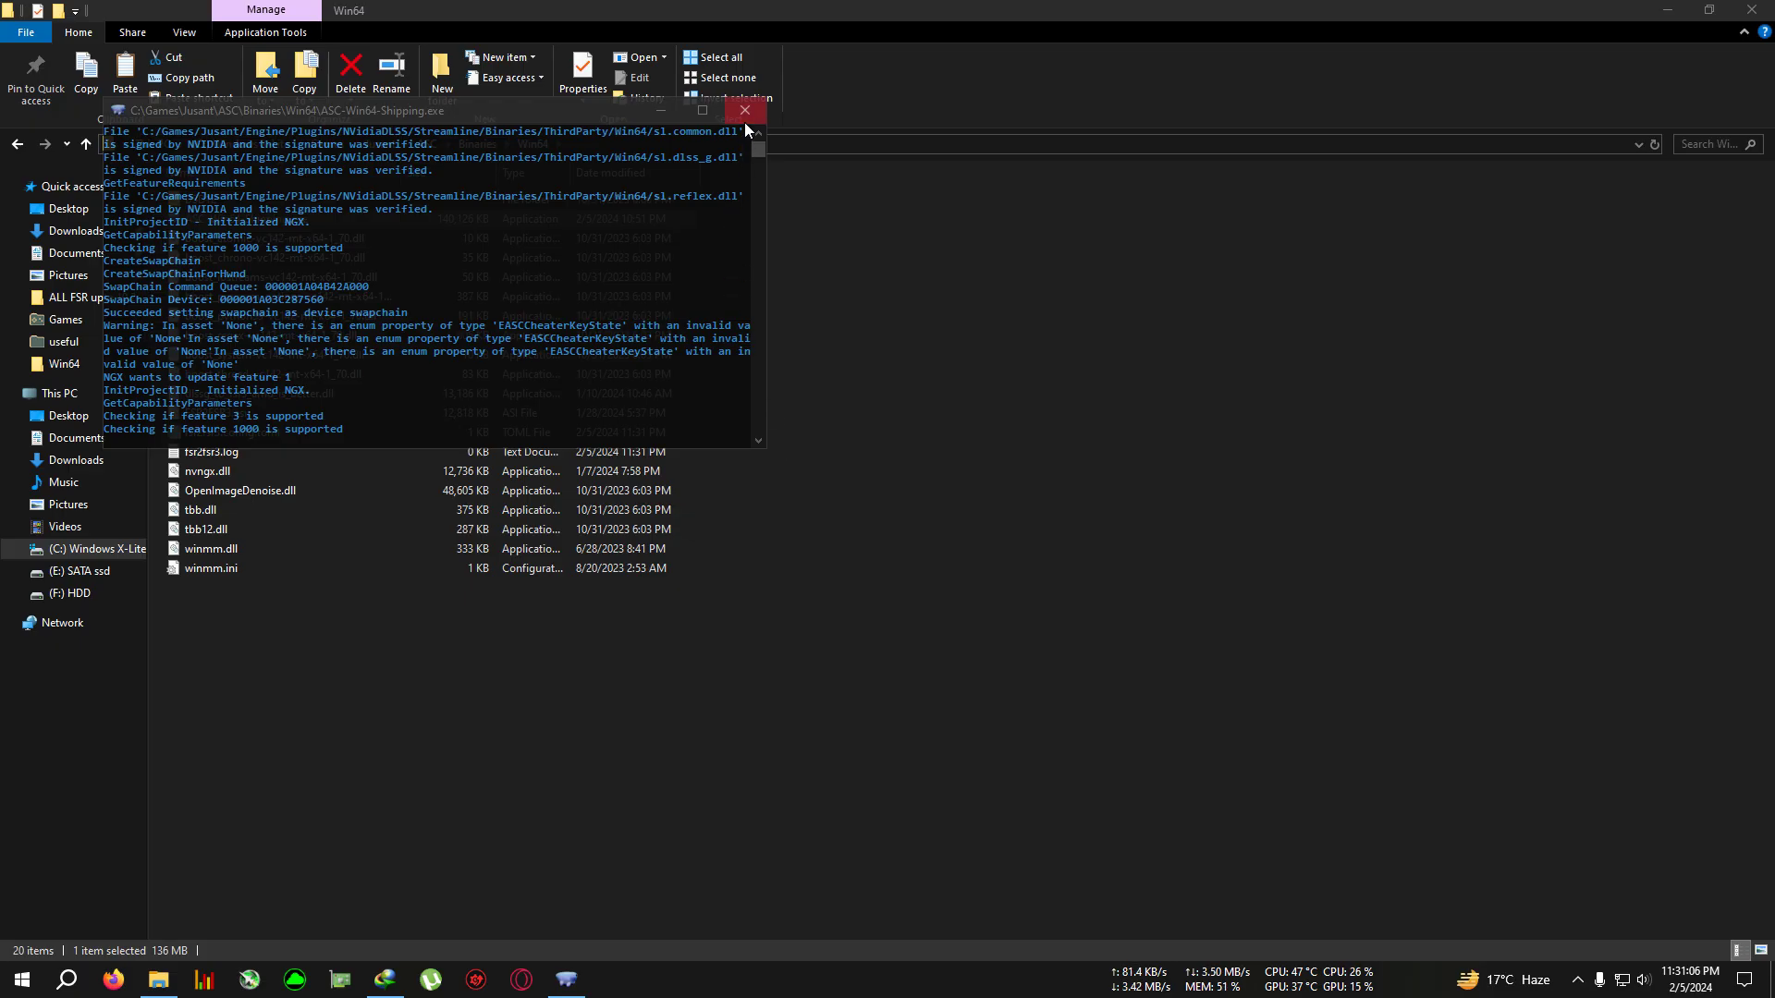
click(743, 110)
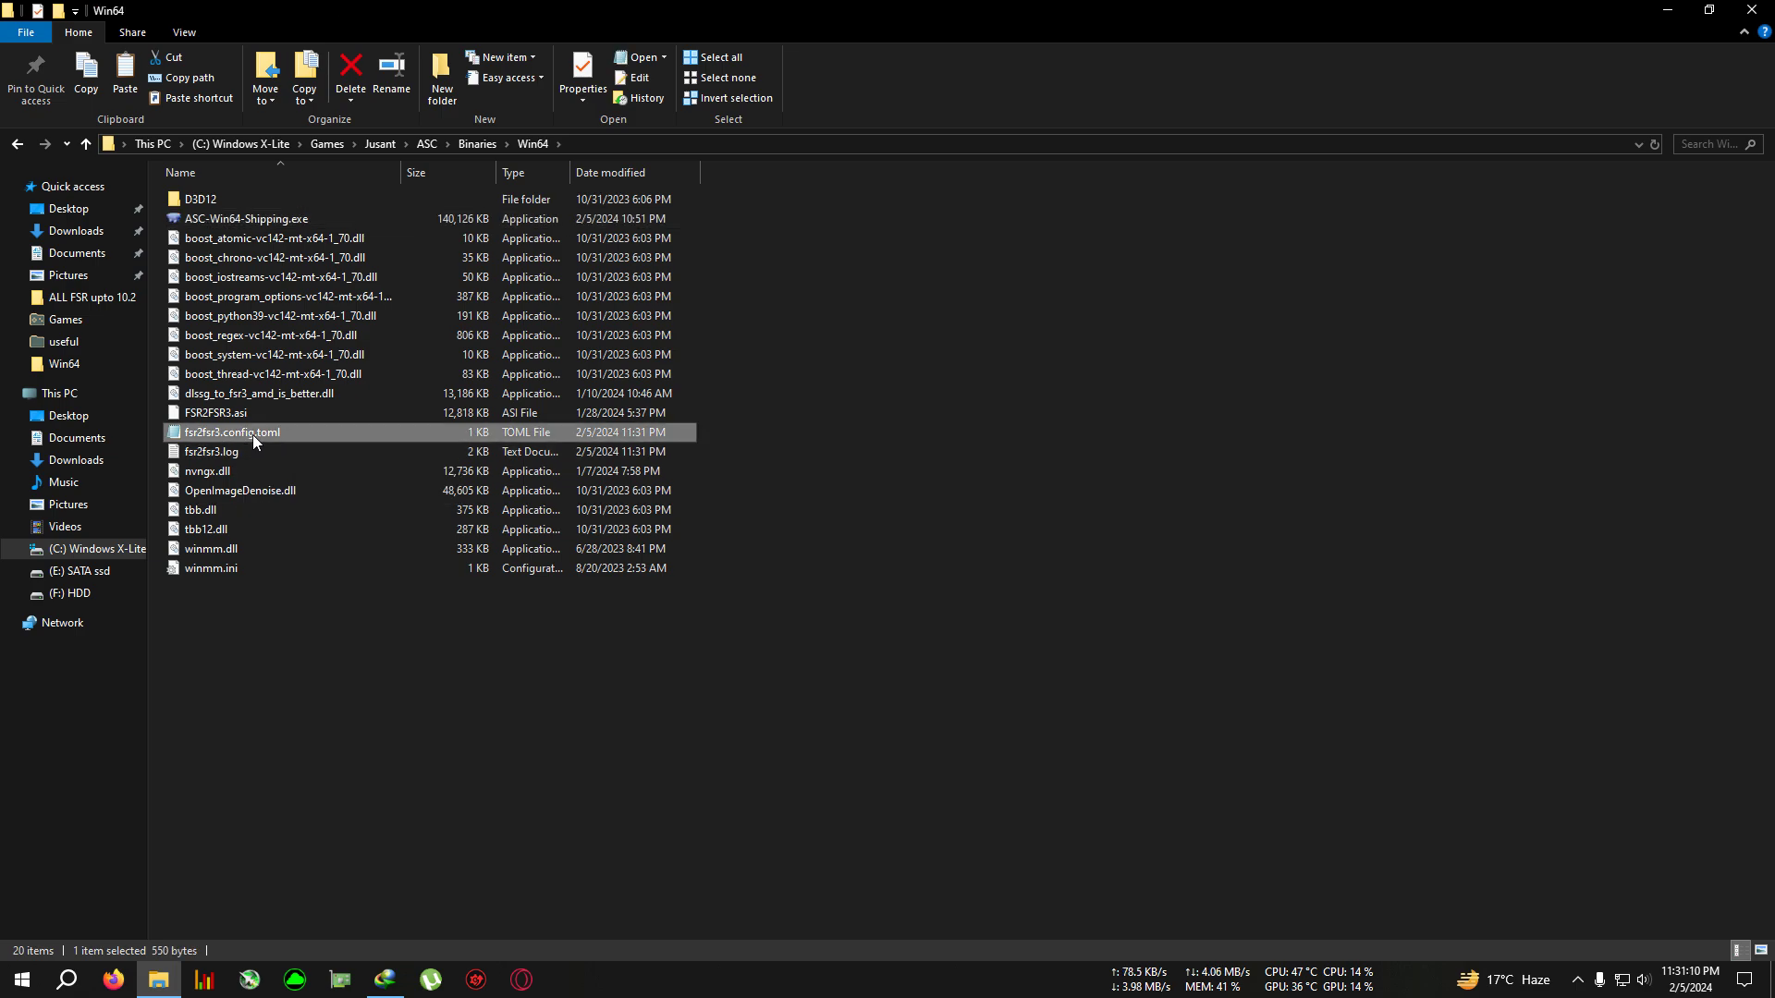
- Open fsr2fsr3.config.toml from Win64 using Notepad via Open with
right_click(232, 433)
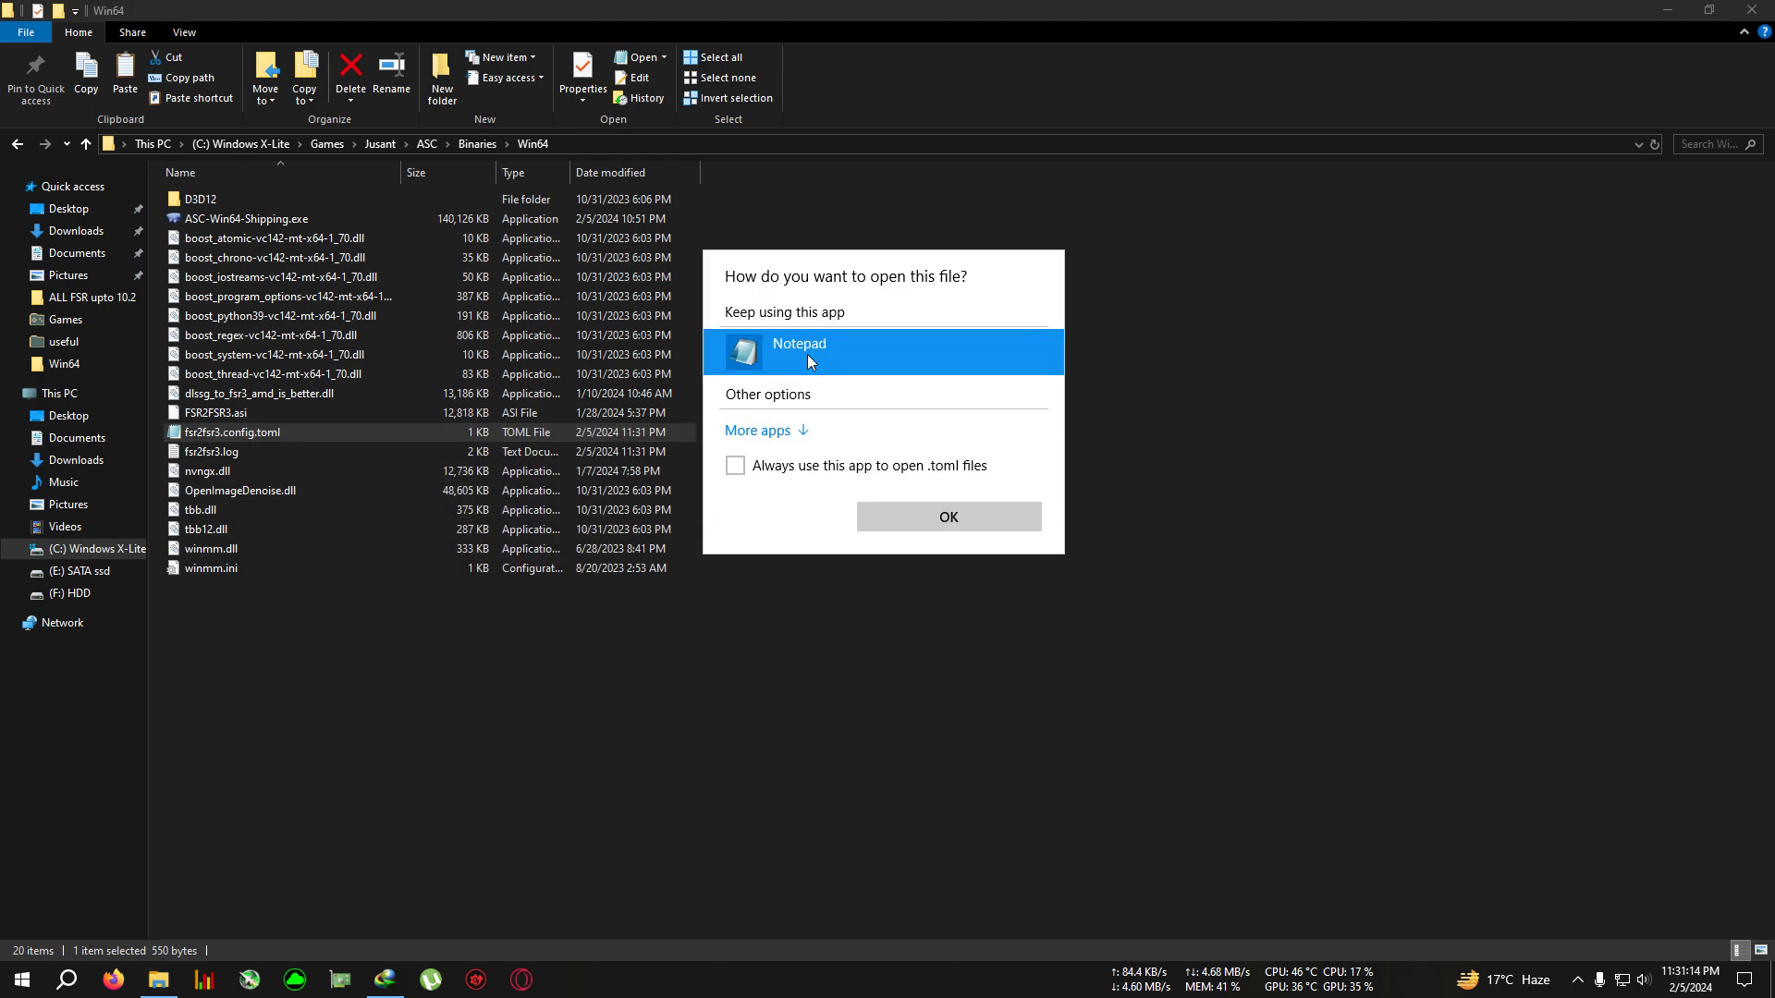
click(947, 516)
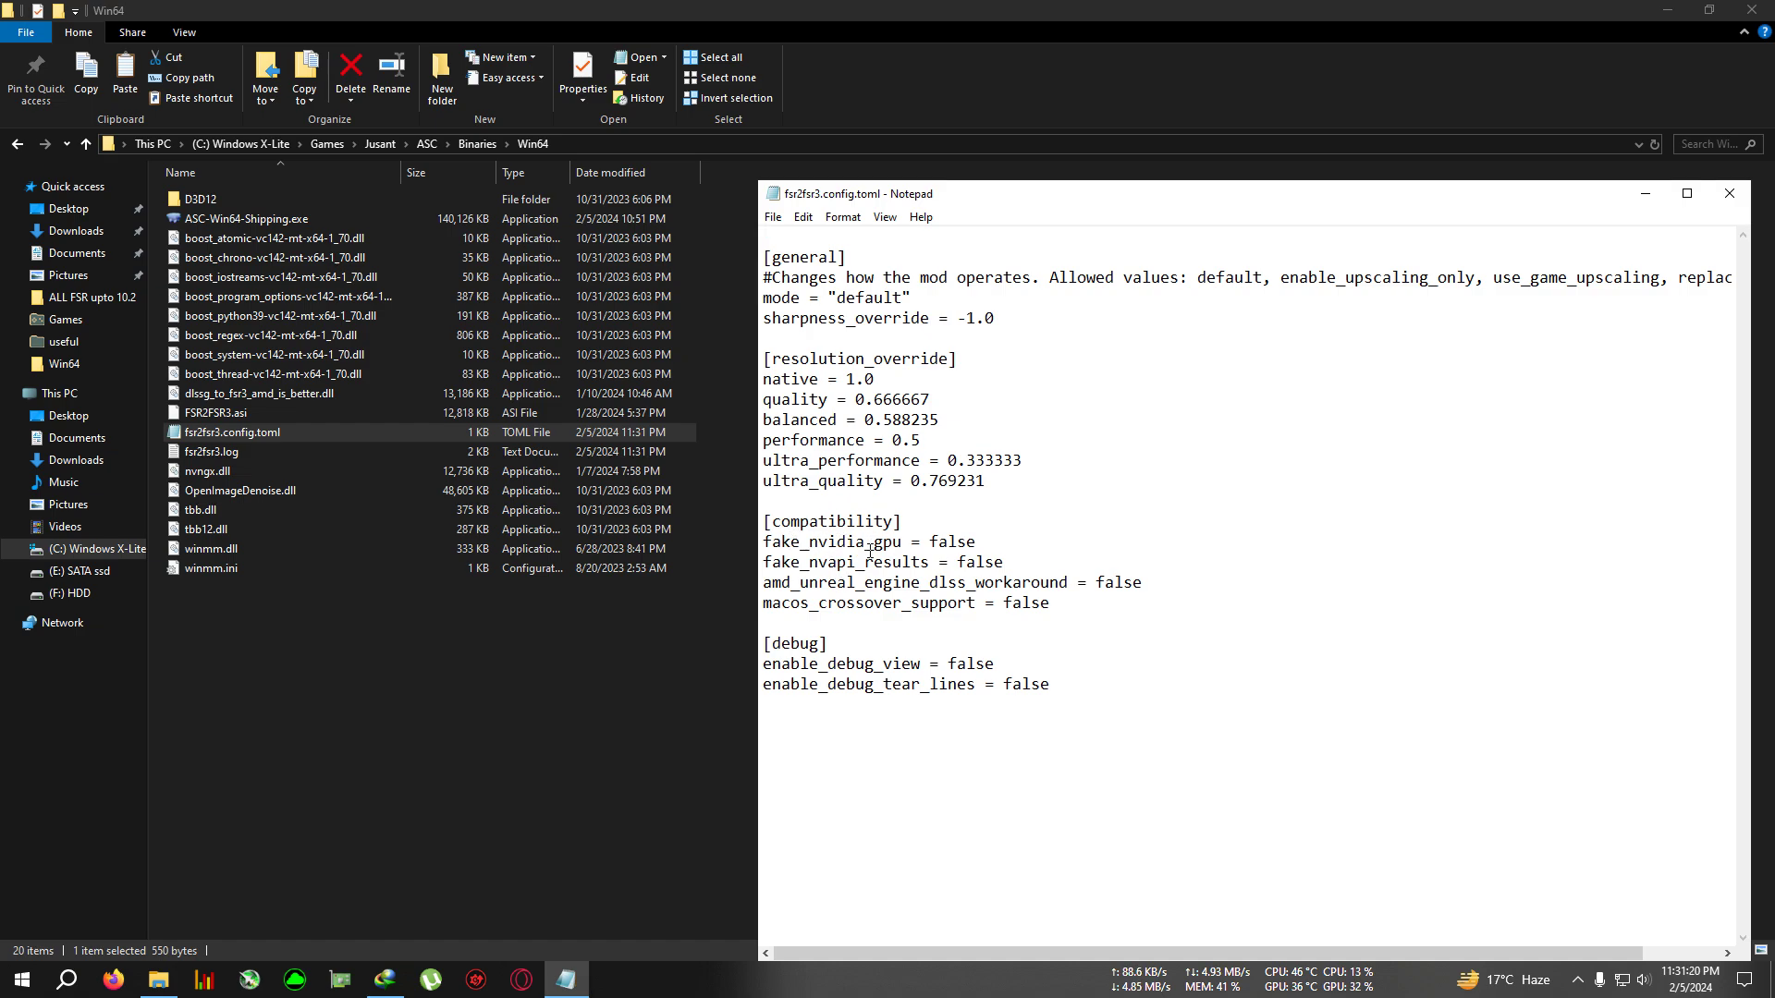
- Change fake_nvidia_gpu and fake_nvapi_results from false to true under [compatibility]
click(930, 541)
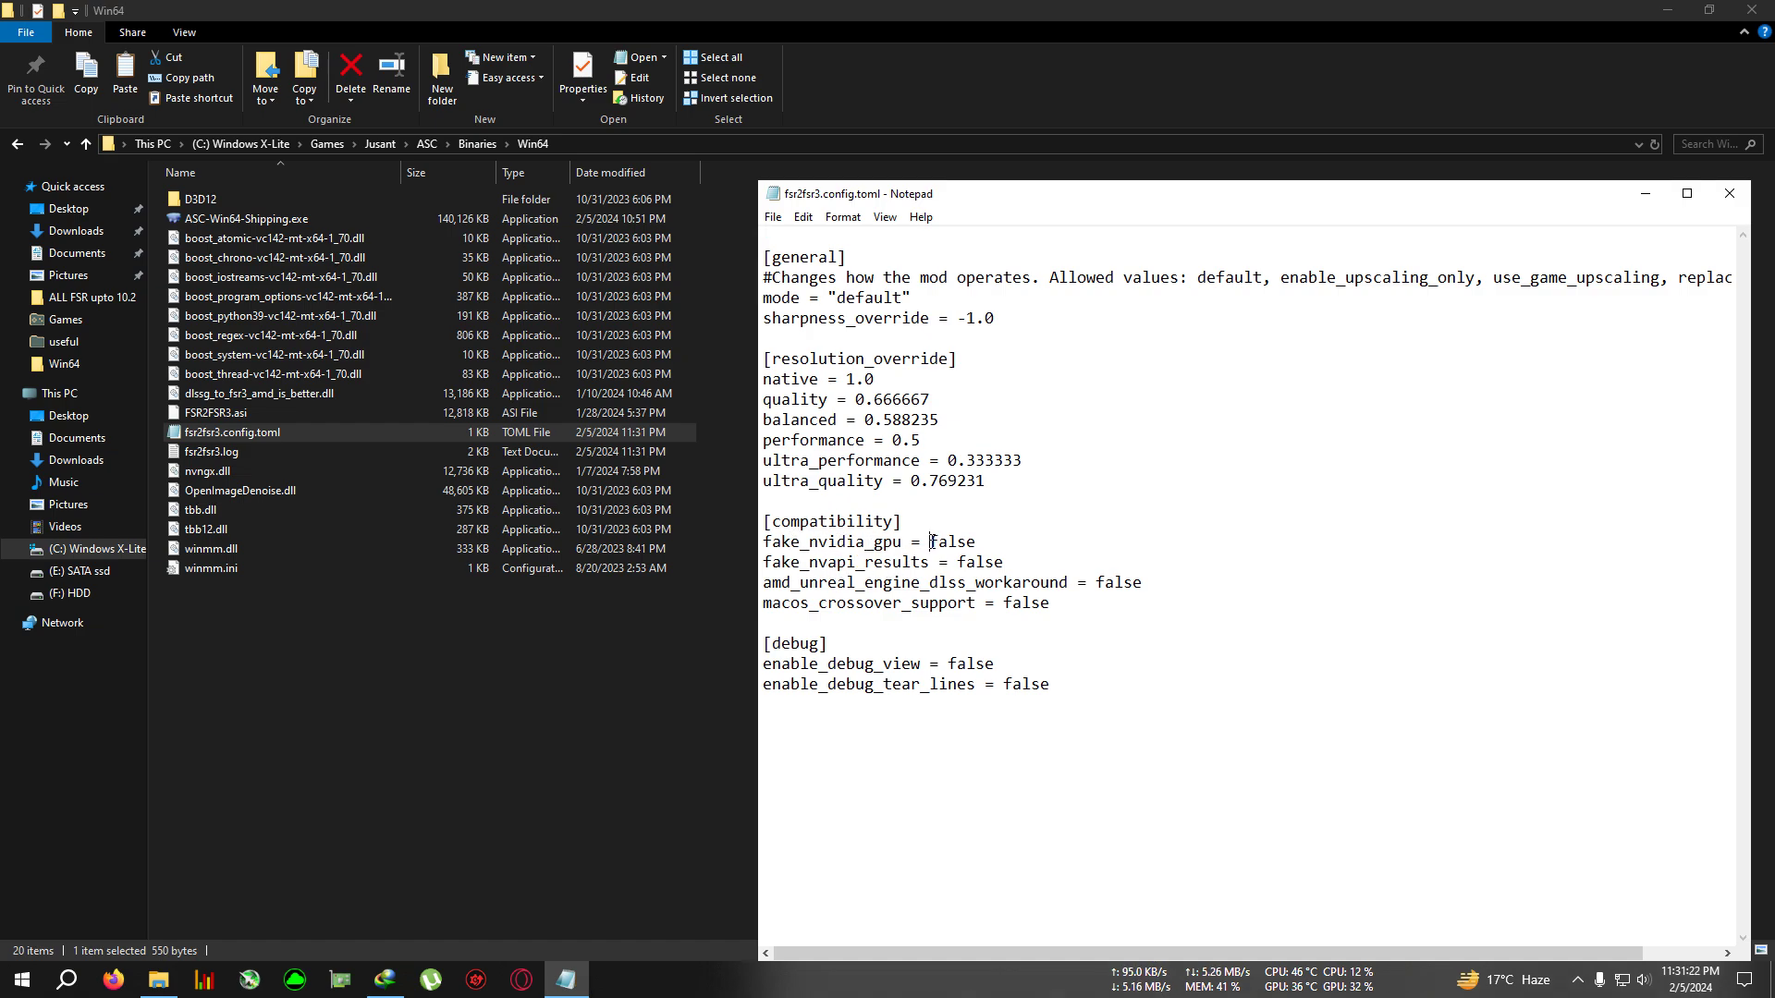
text(tr)
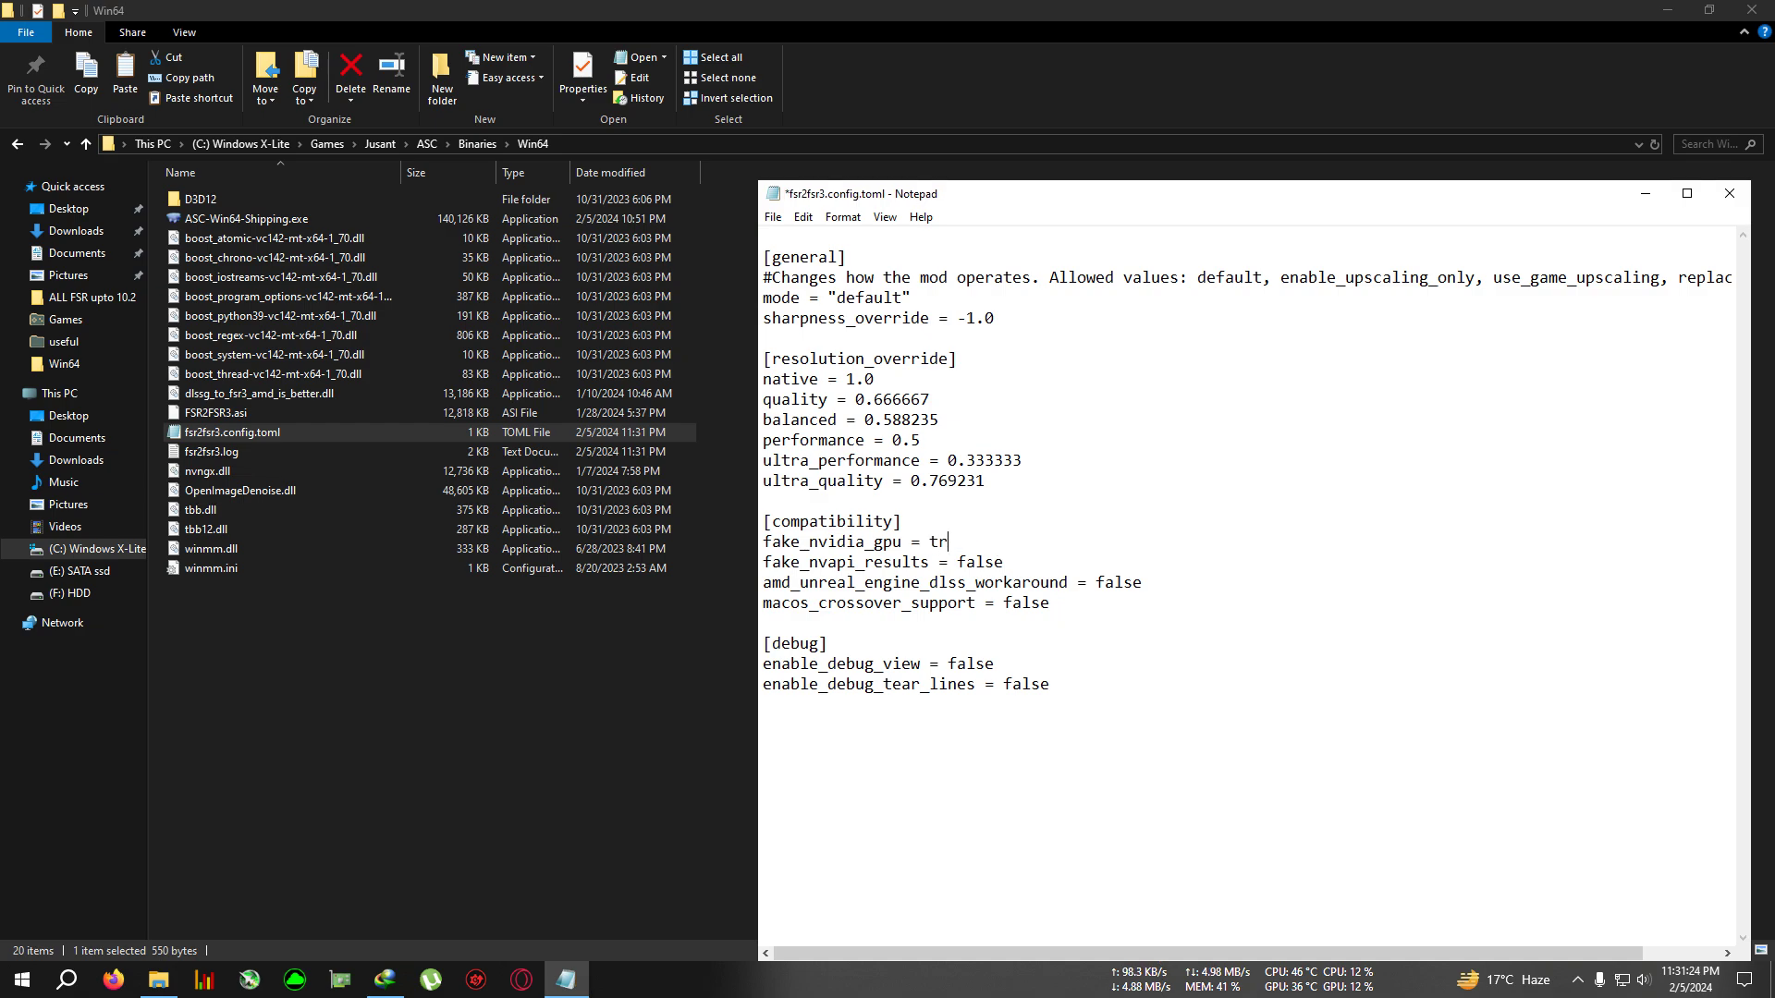
text(ue)
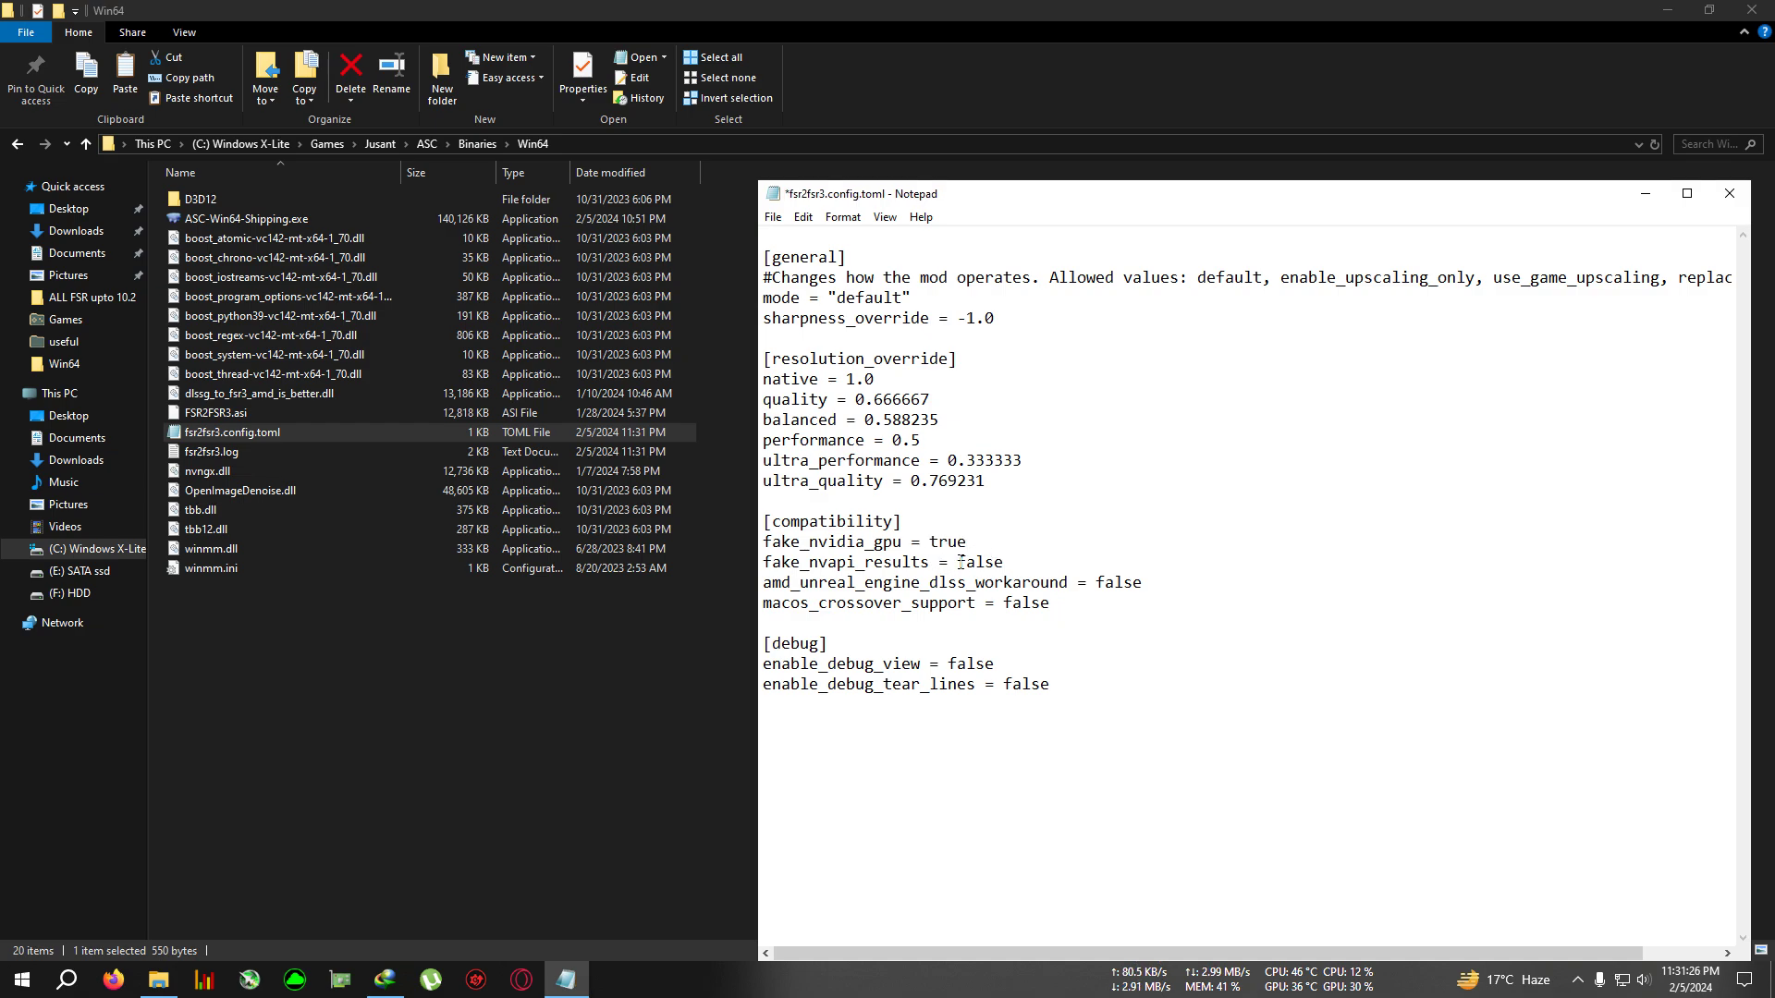
double_click(979, 561)
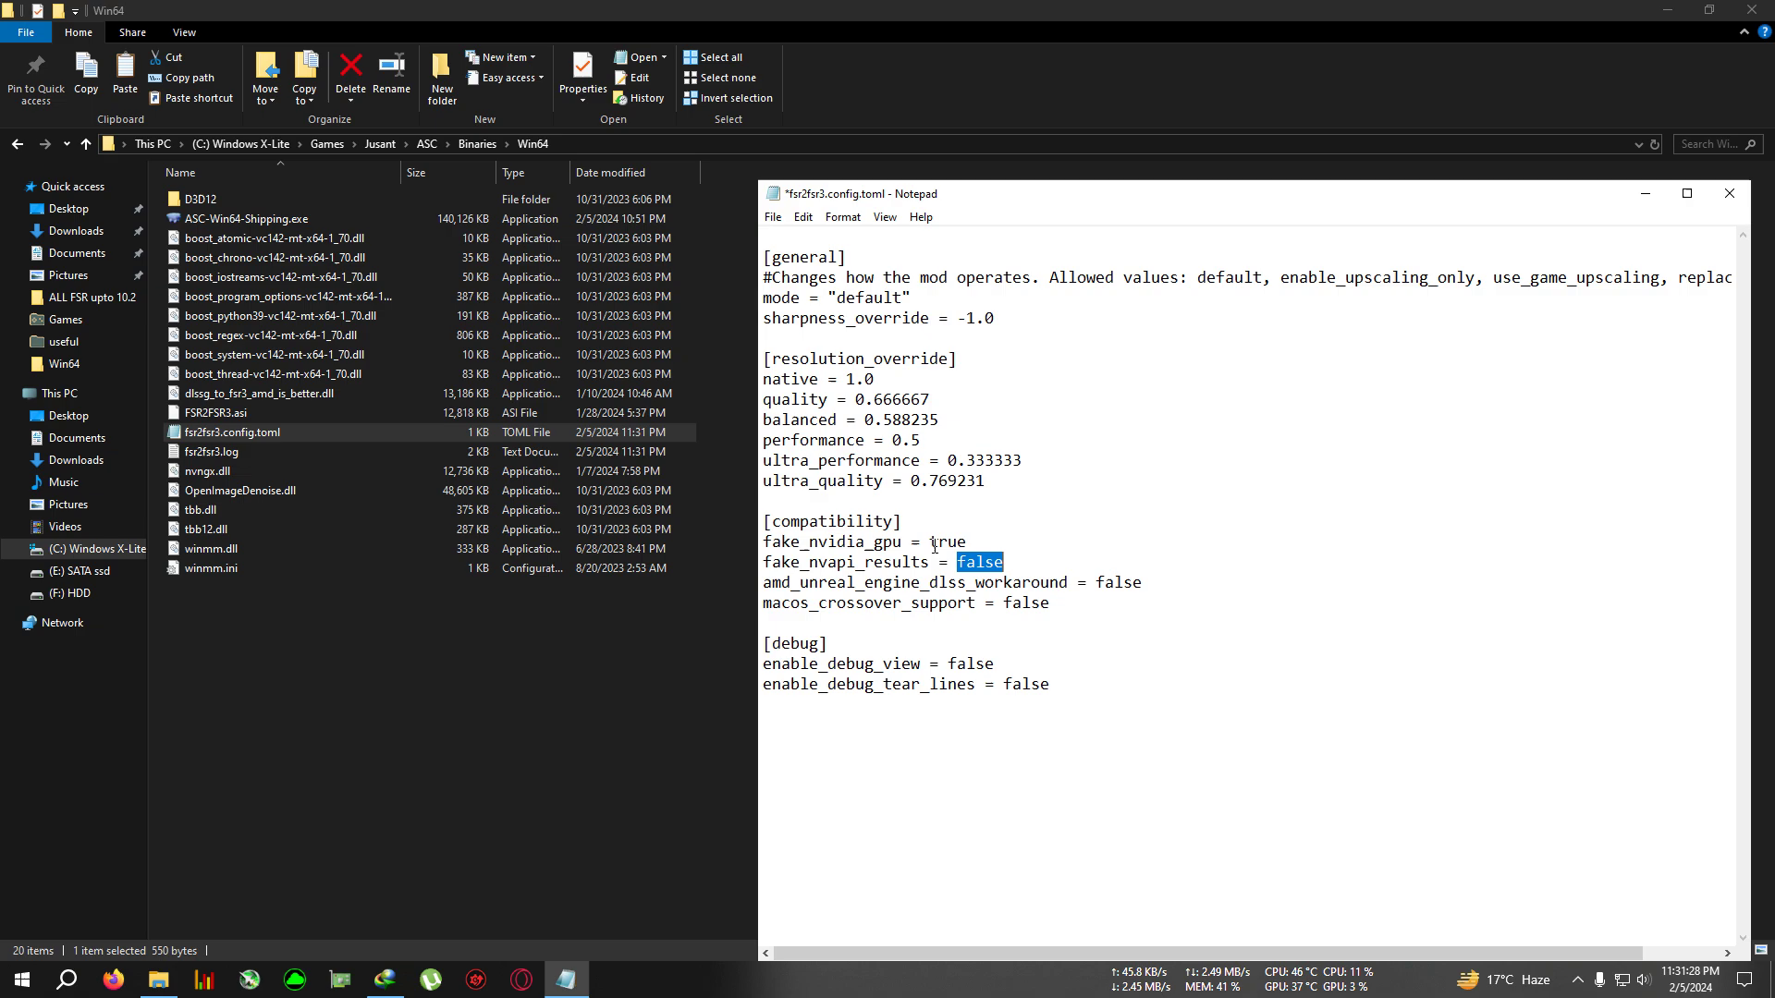
click(927, 541)
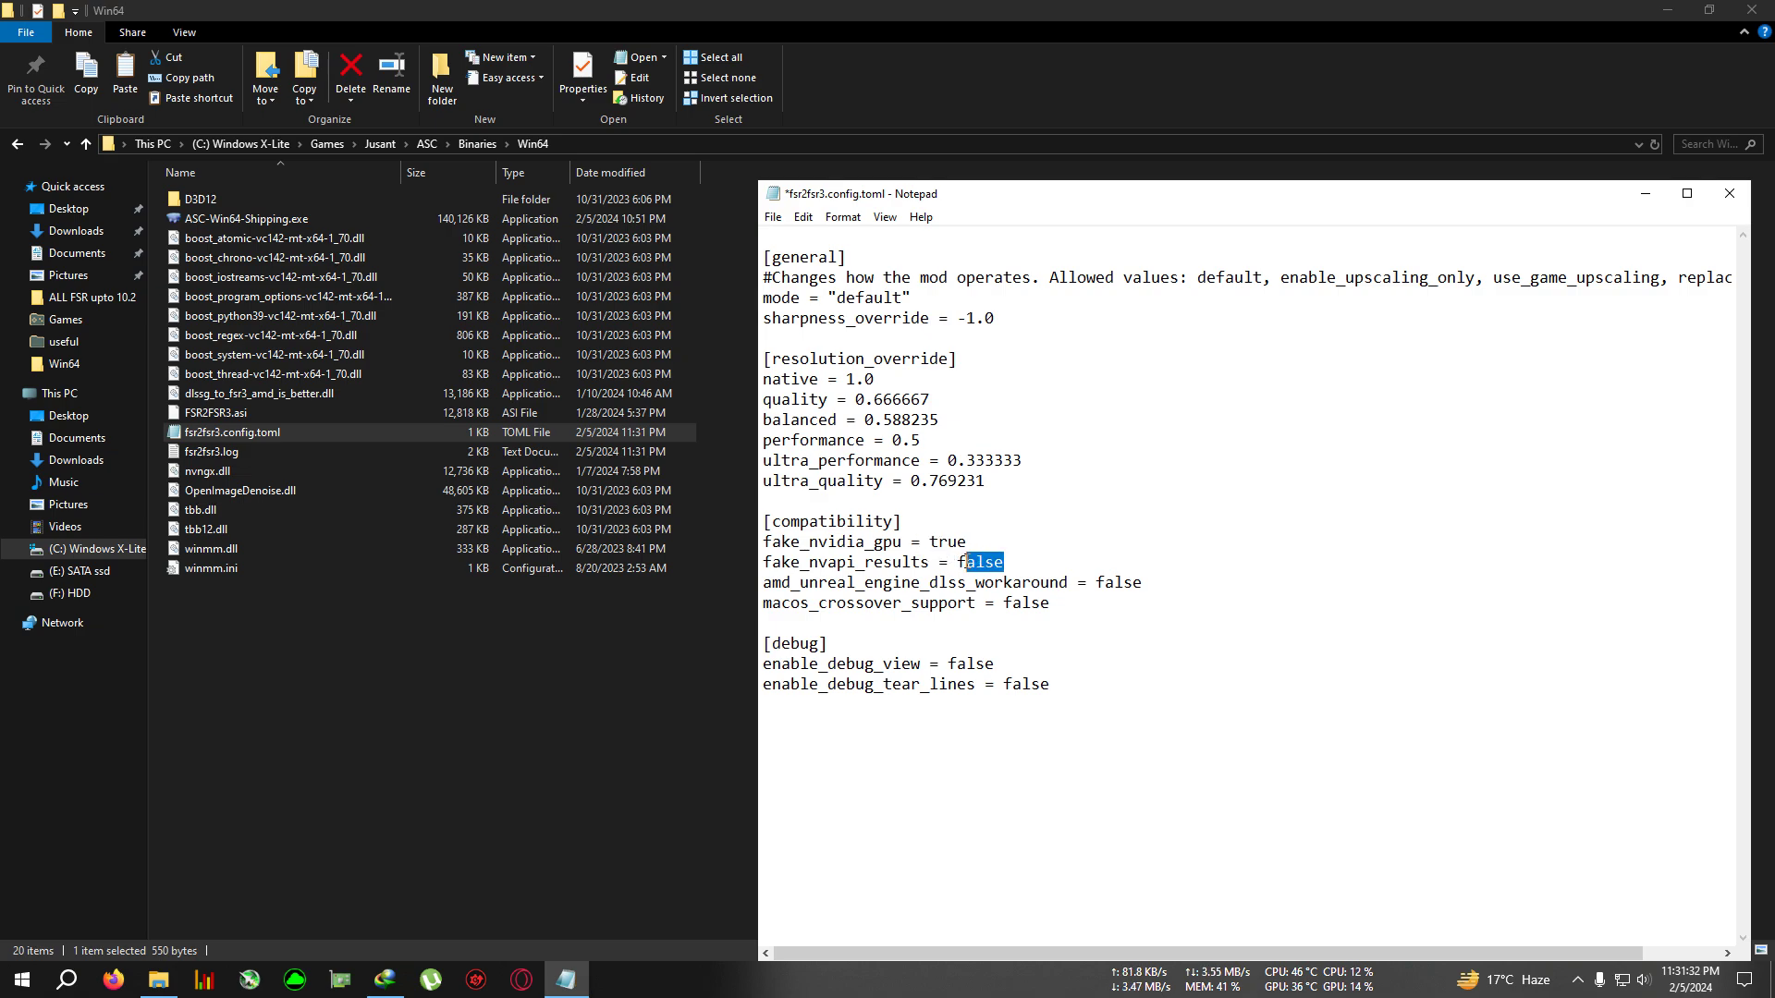
double_click(979, 561)
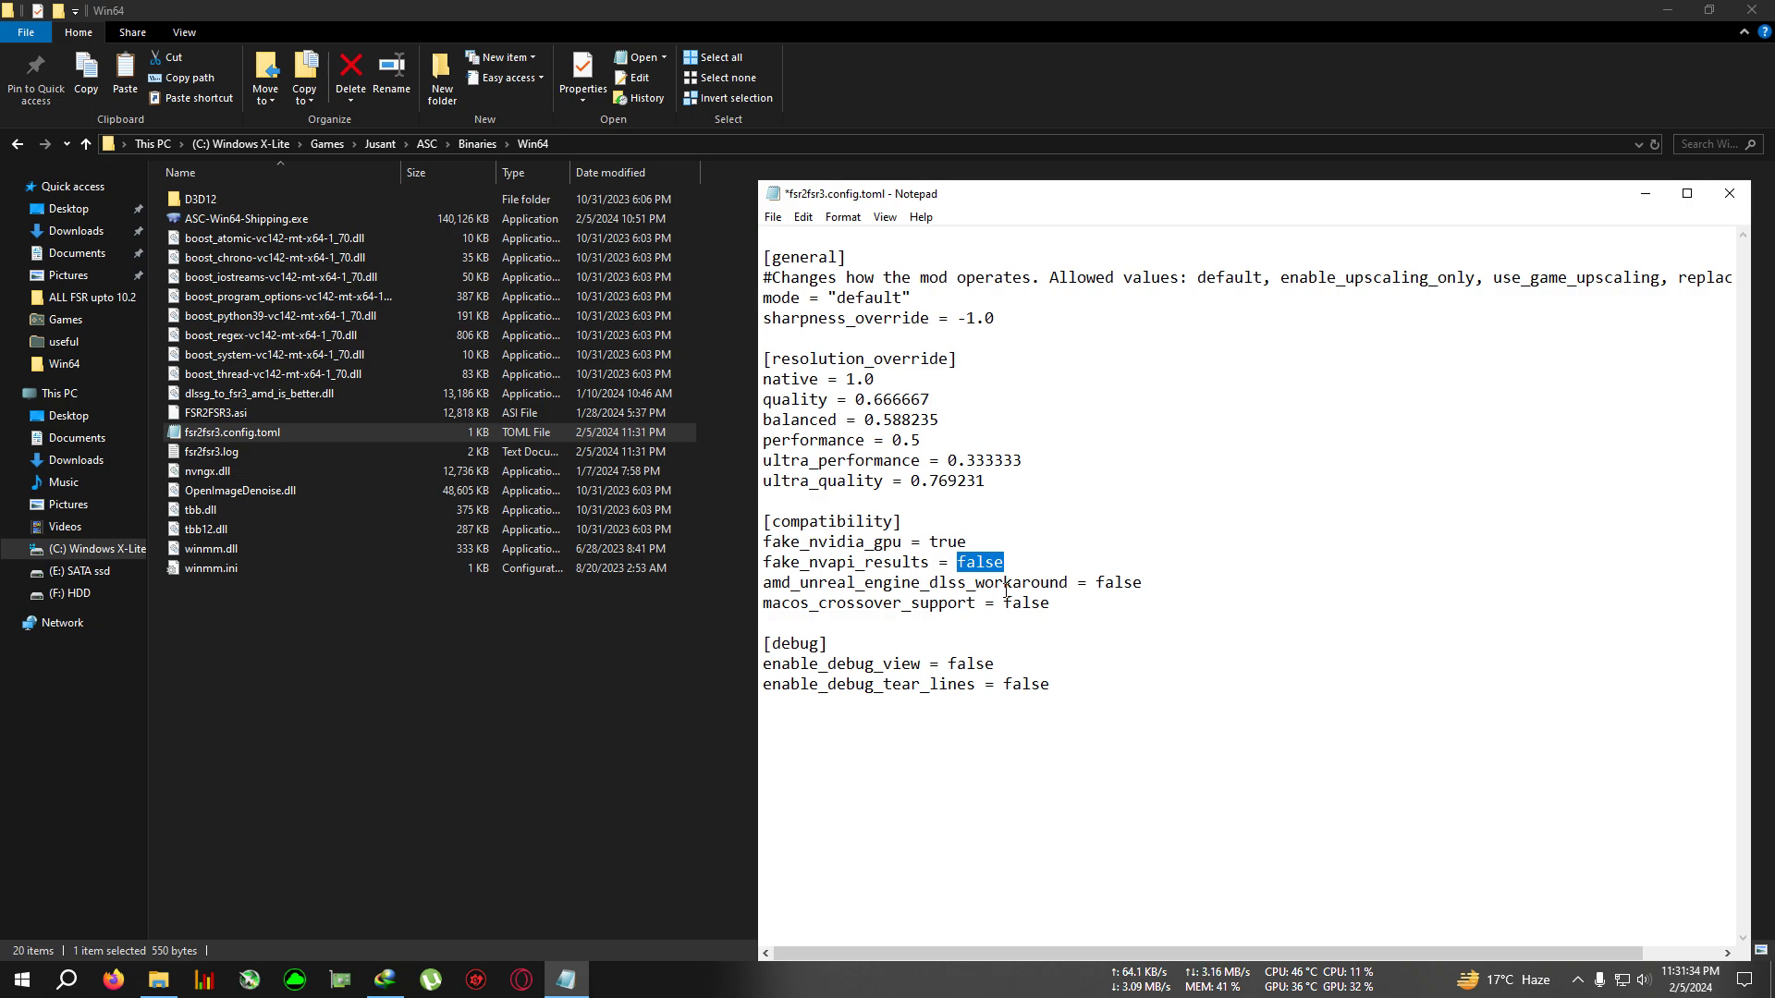
key(Delete)
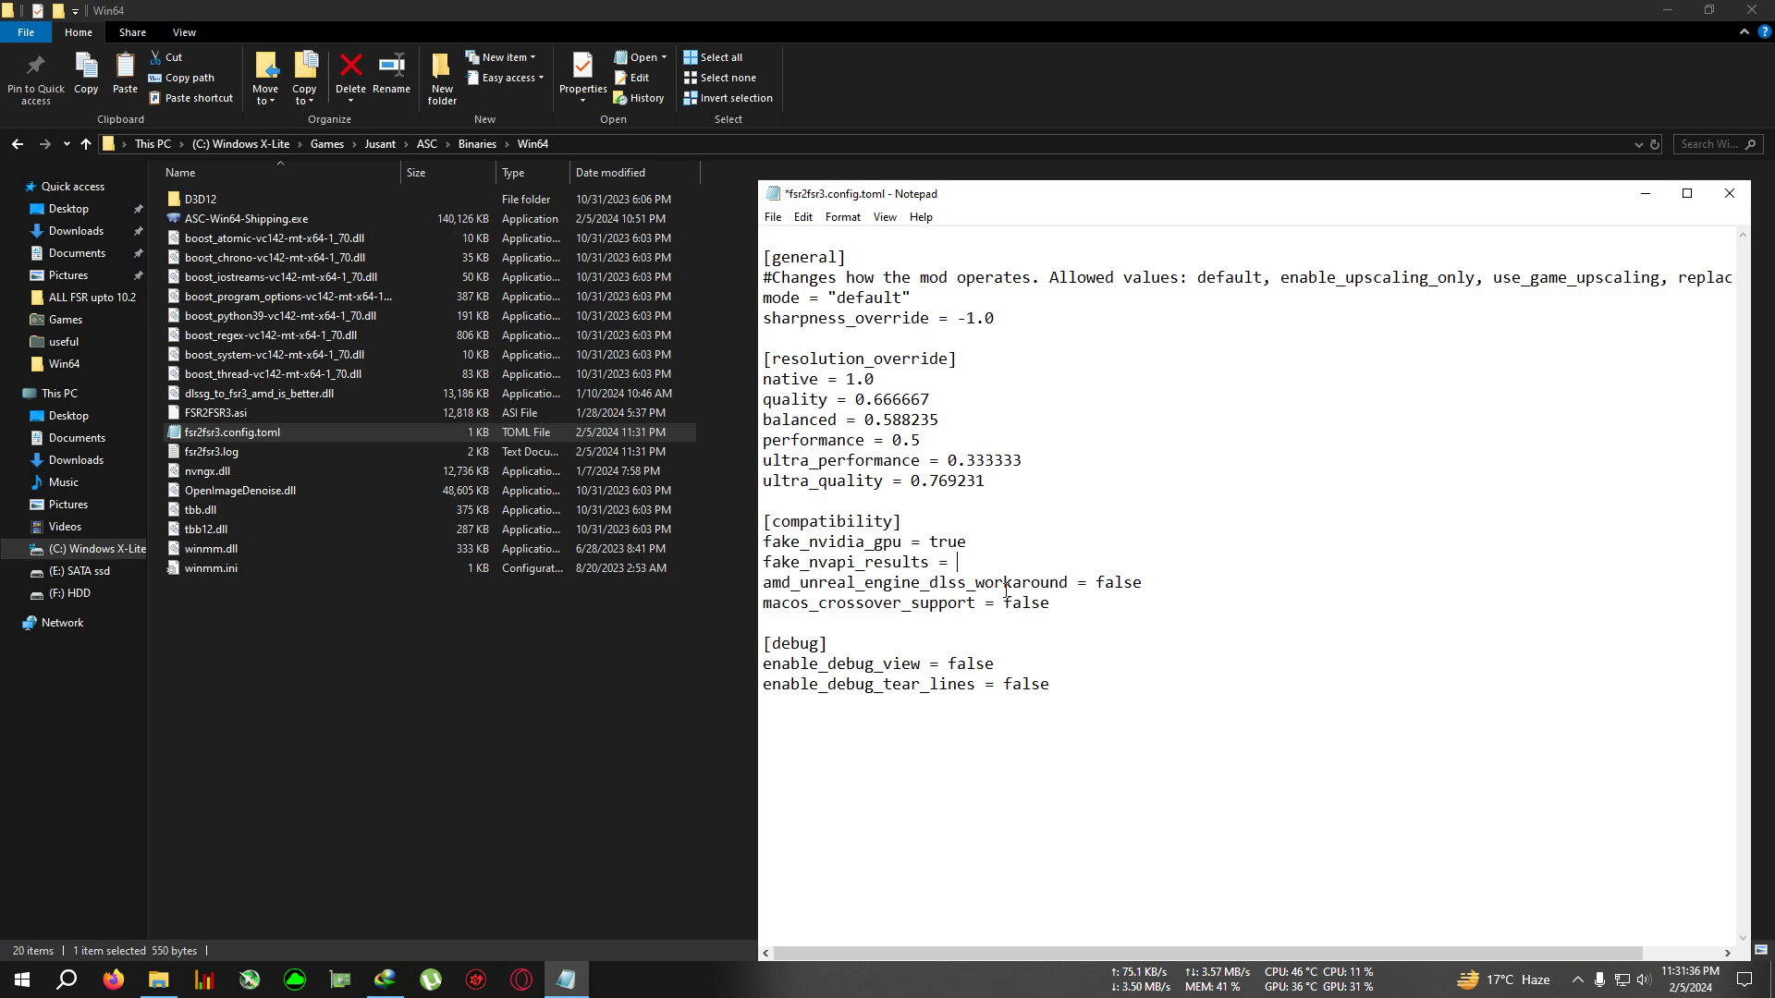
text(true)
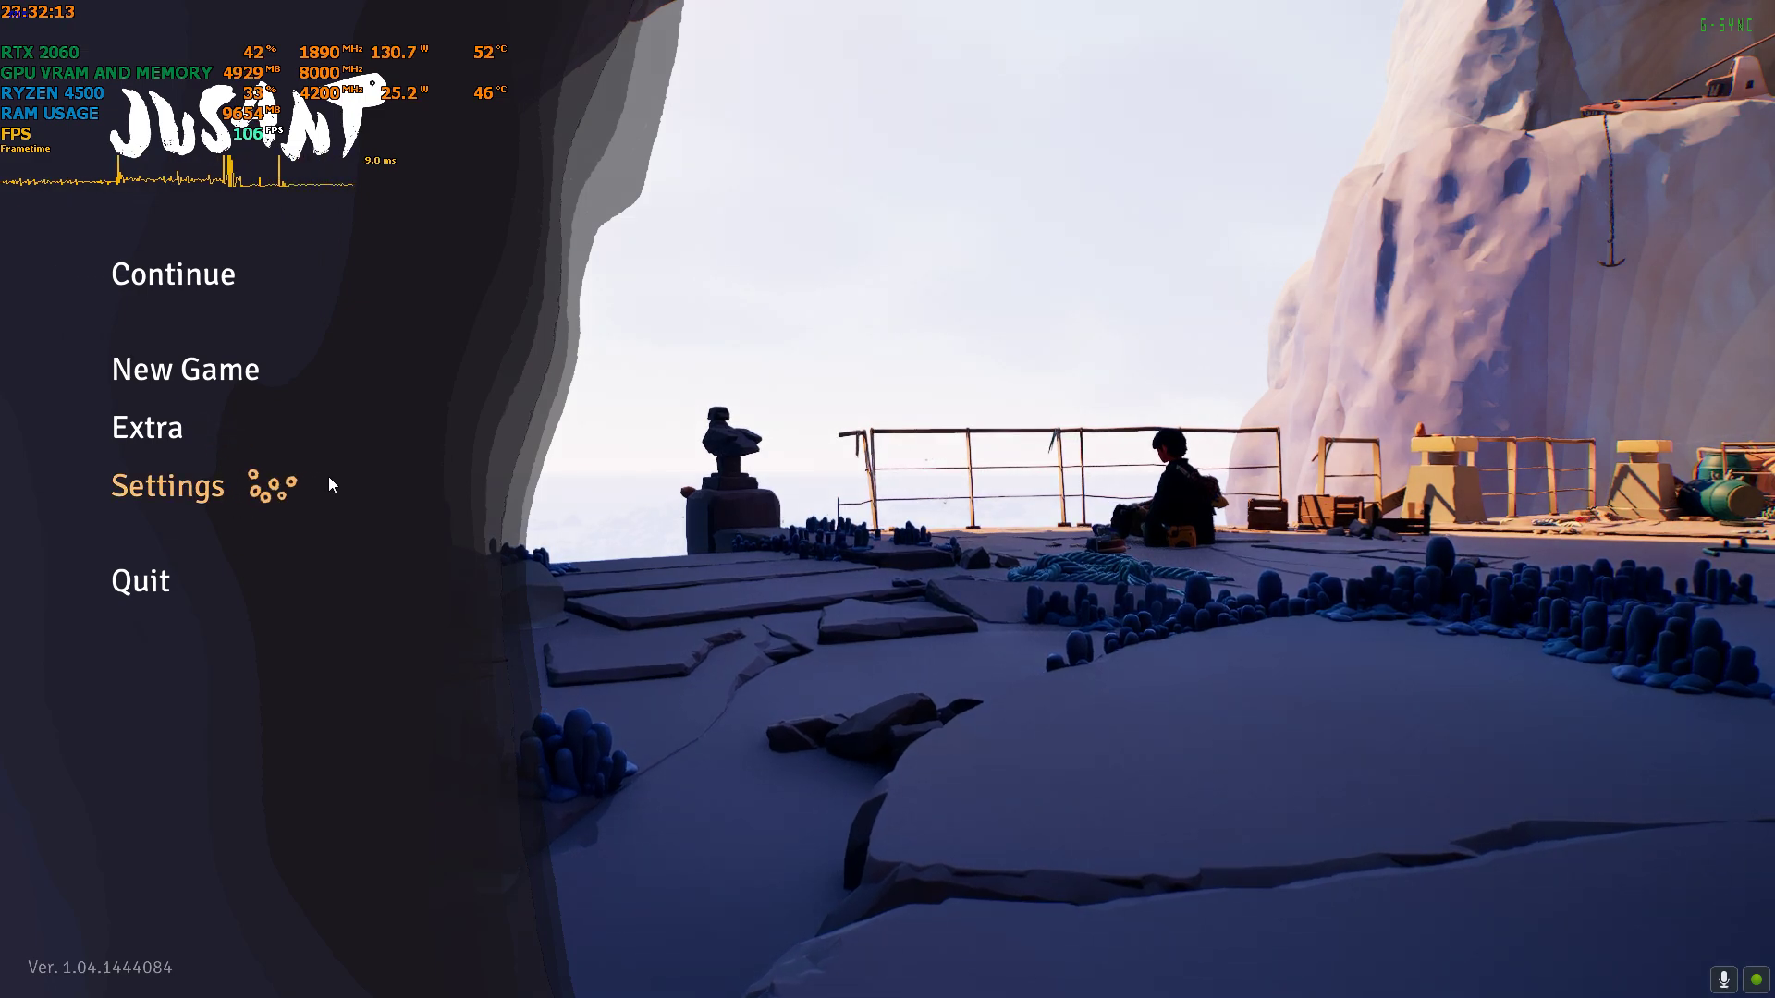
- Choose Continue on Jusant's main menu to load the saved game
click(166, 486)
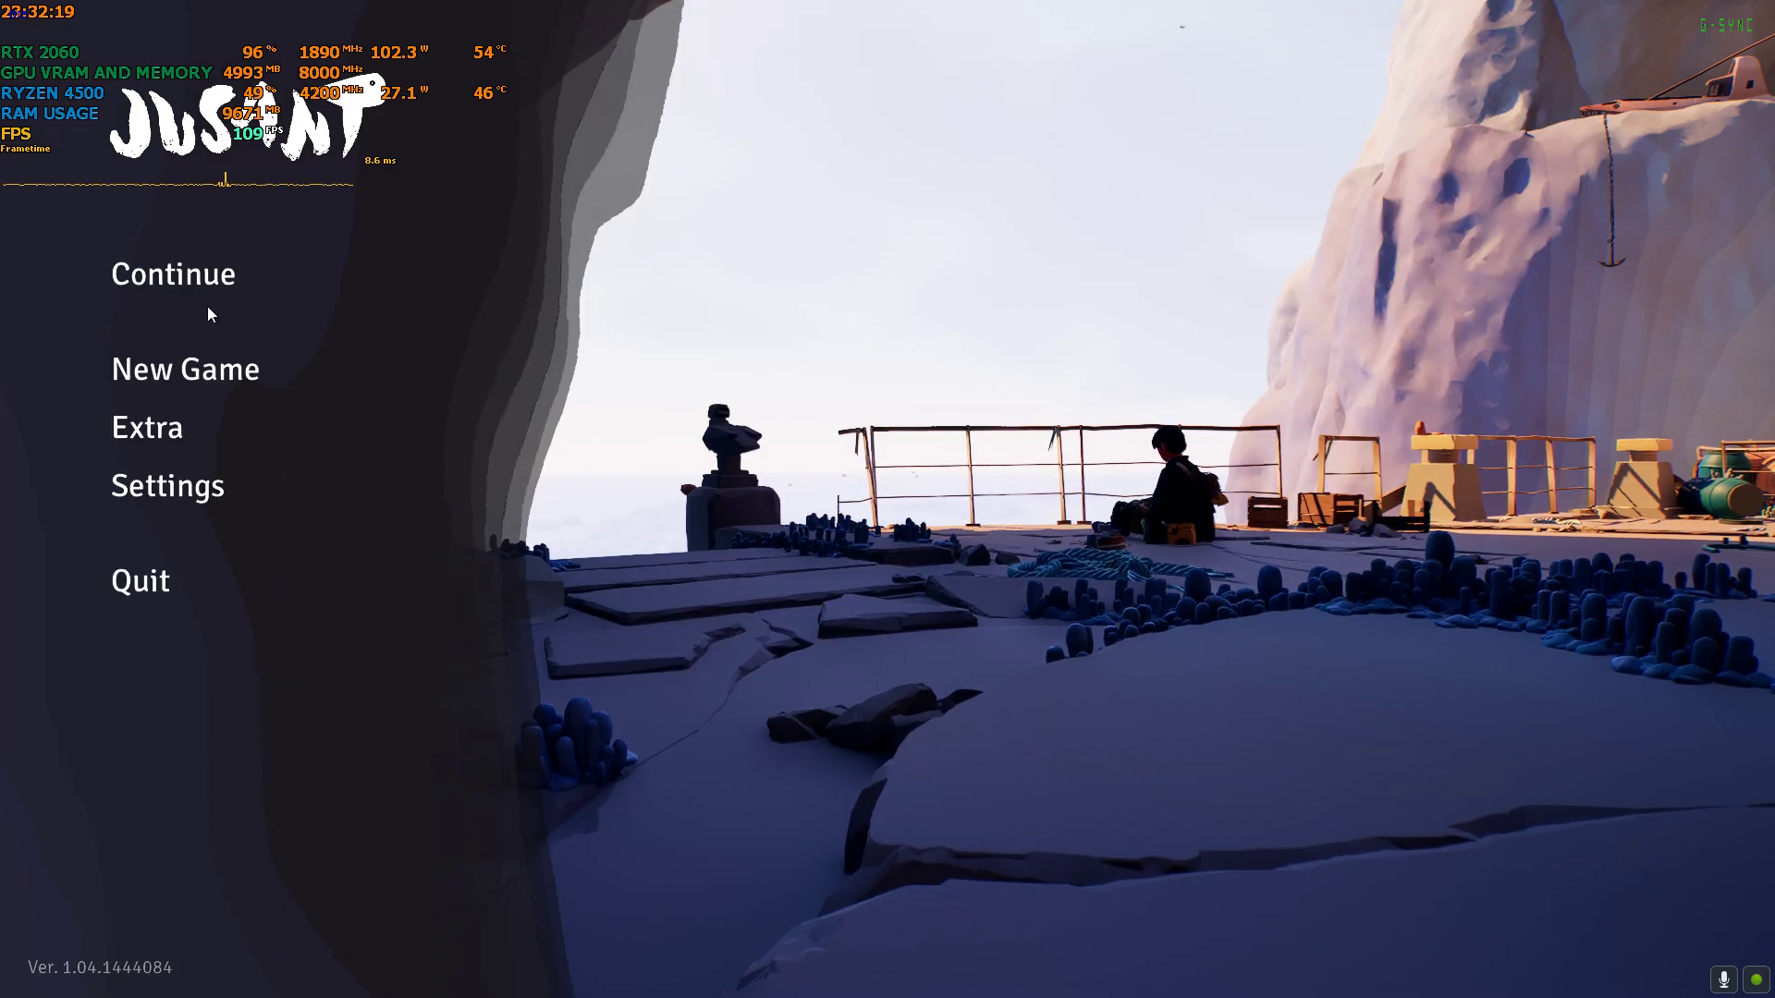
click(172, 274)
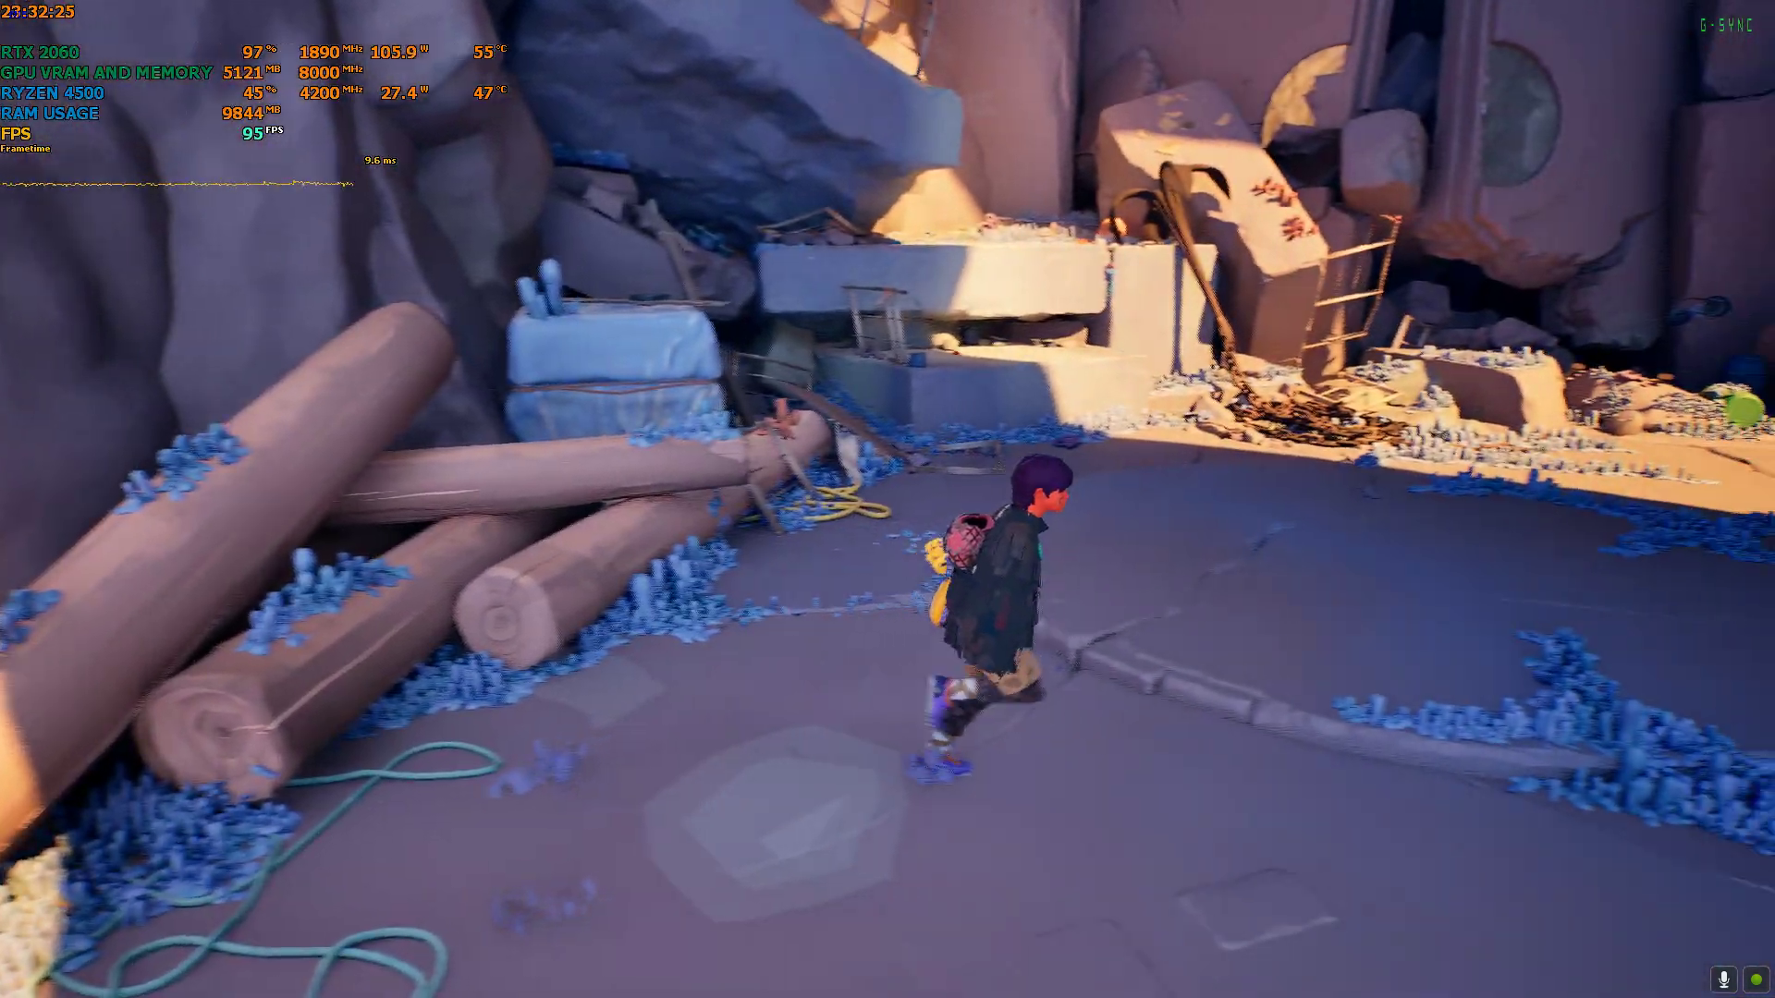
- Set DLSS 3 Quality to Quality with NVIDIA Frame Generation on, save, and resume play
key(Escape)
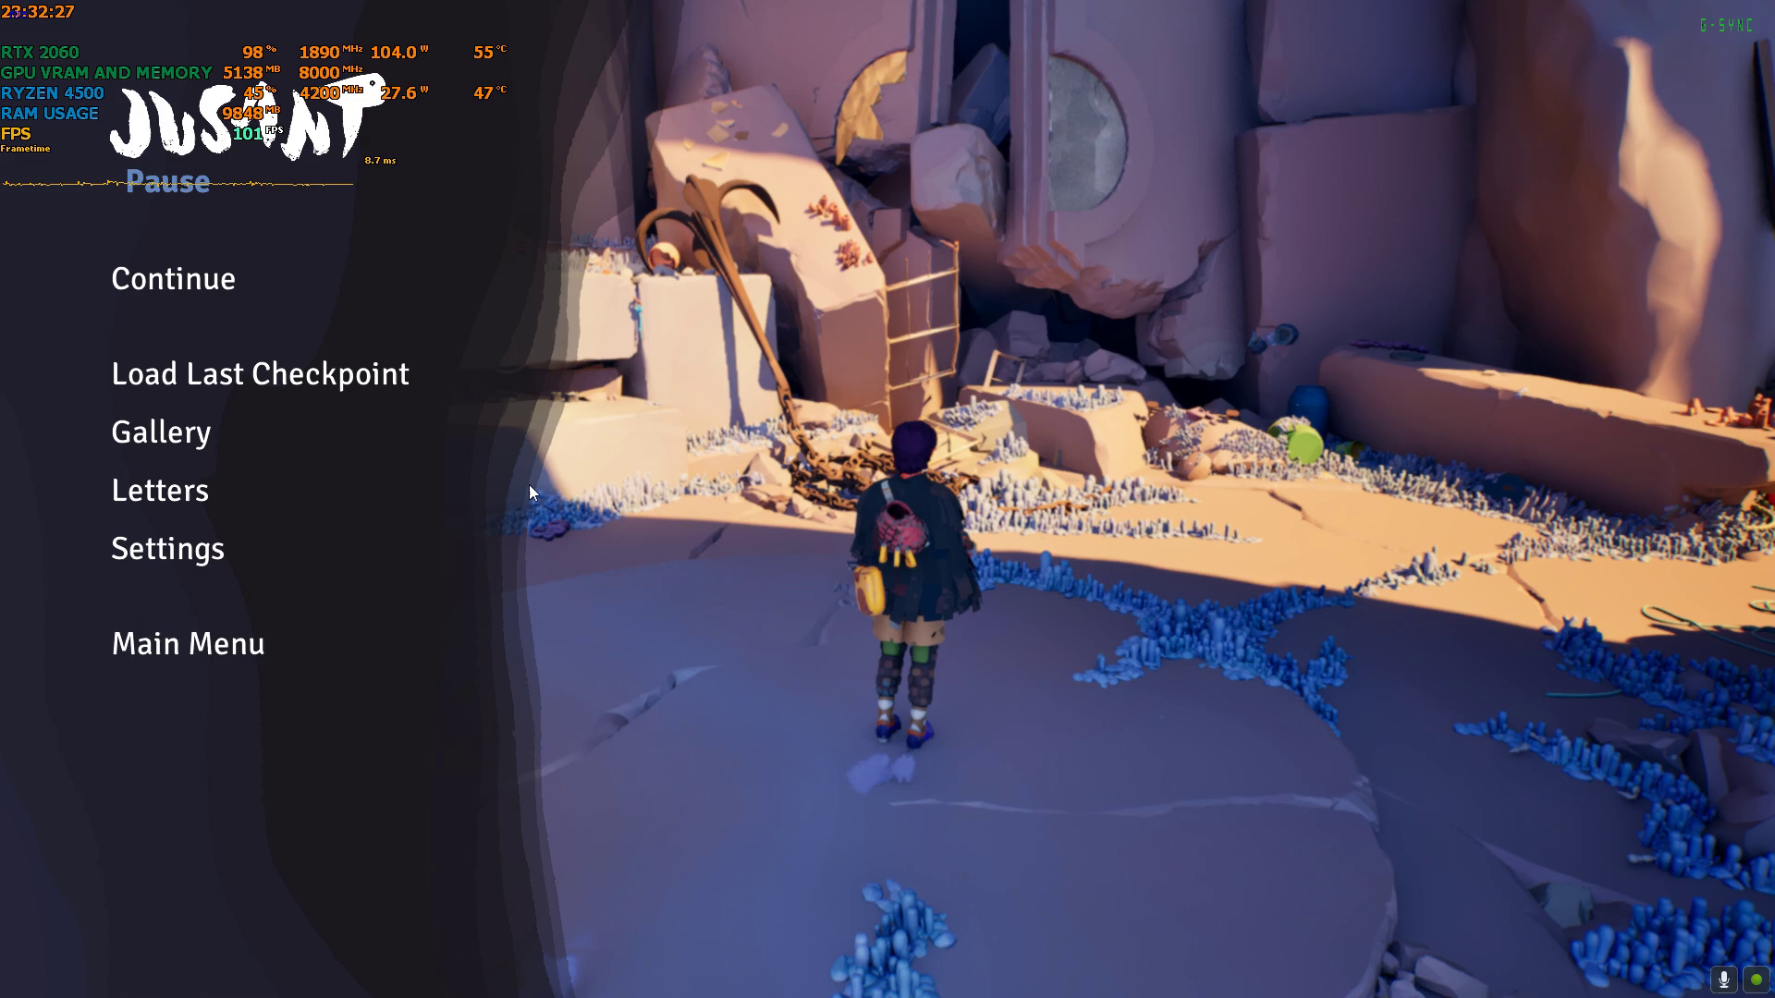
click(166, 549)
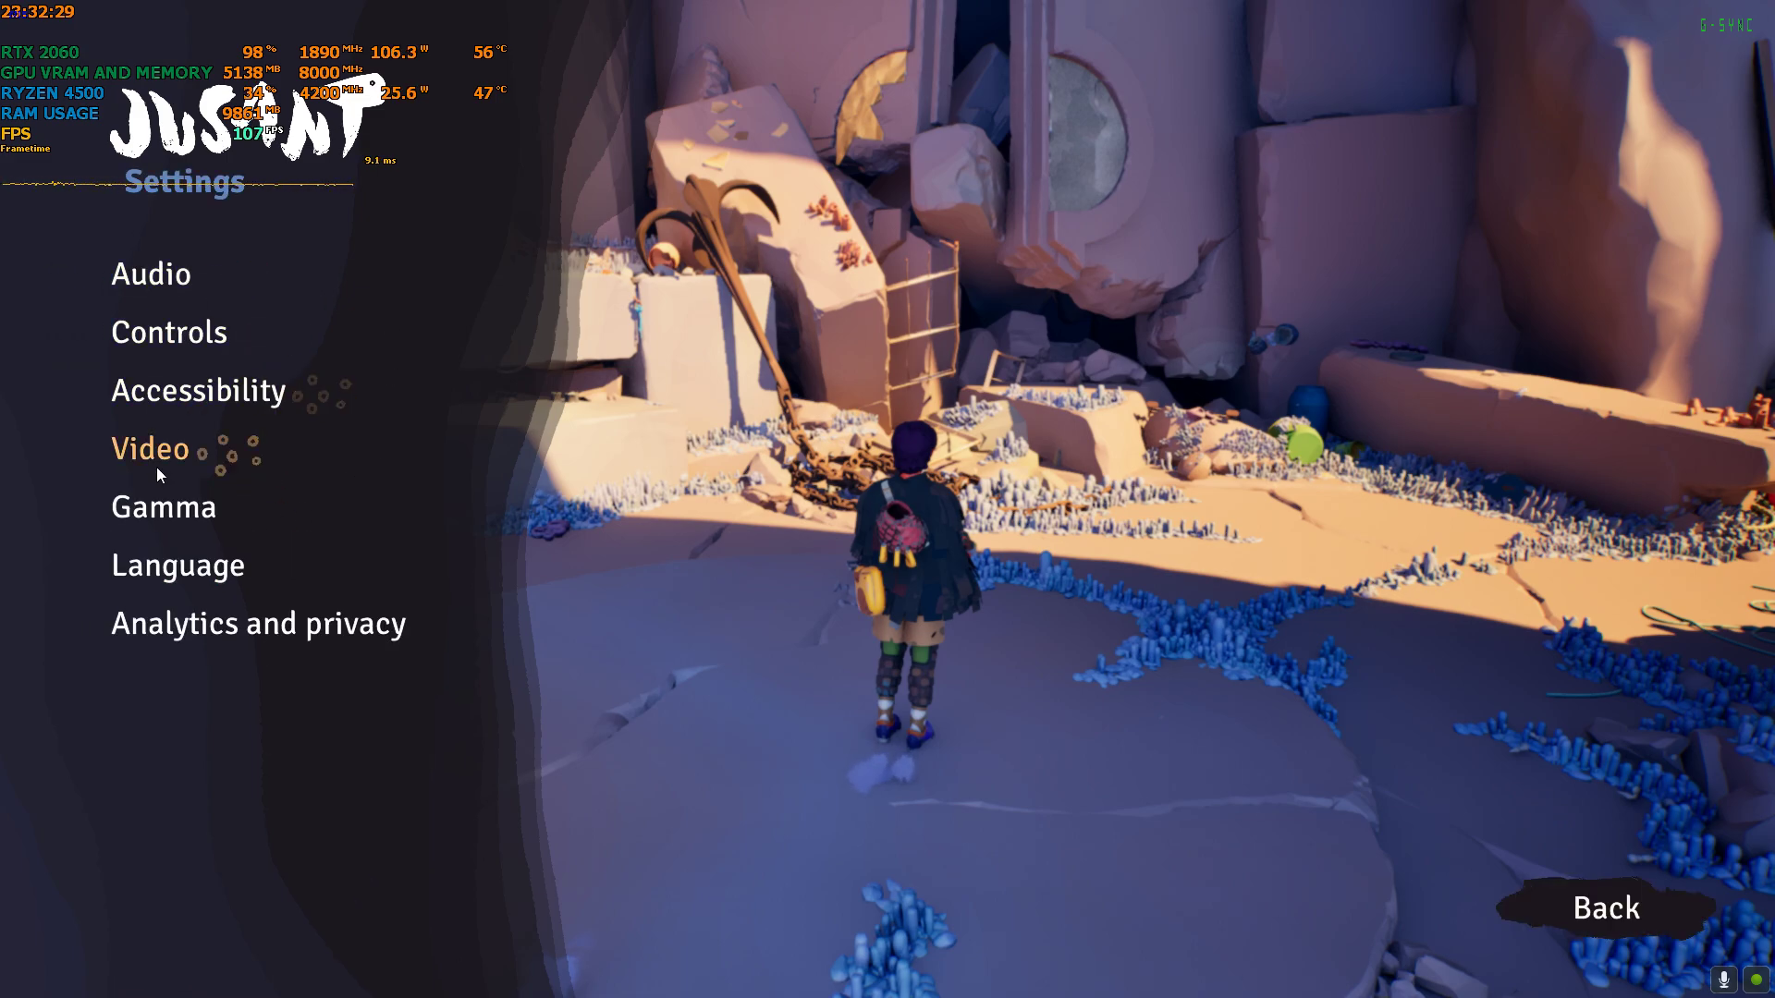
click(146, 448)
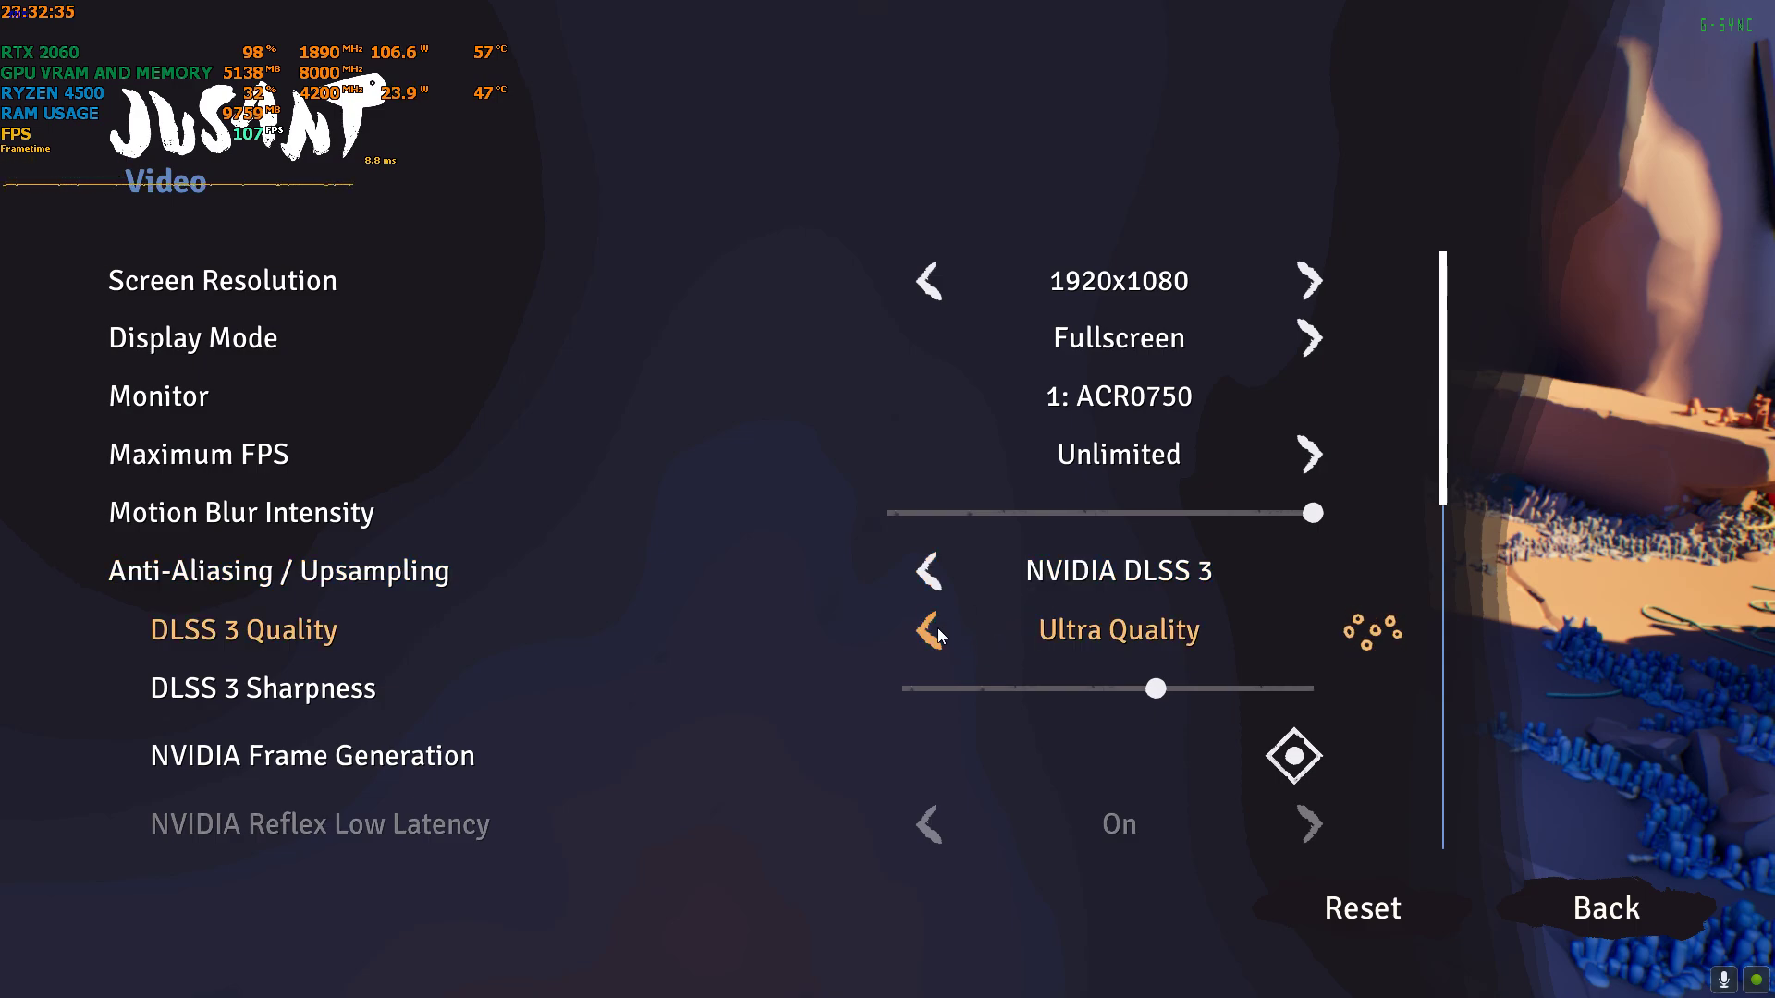
click(1309, 632)
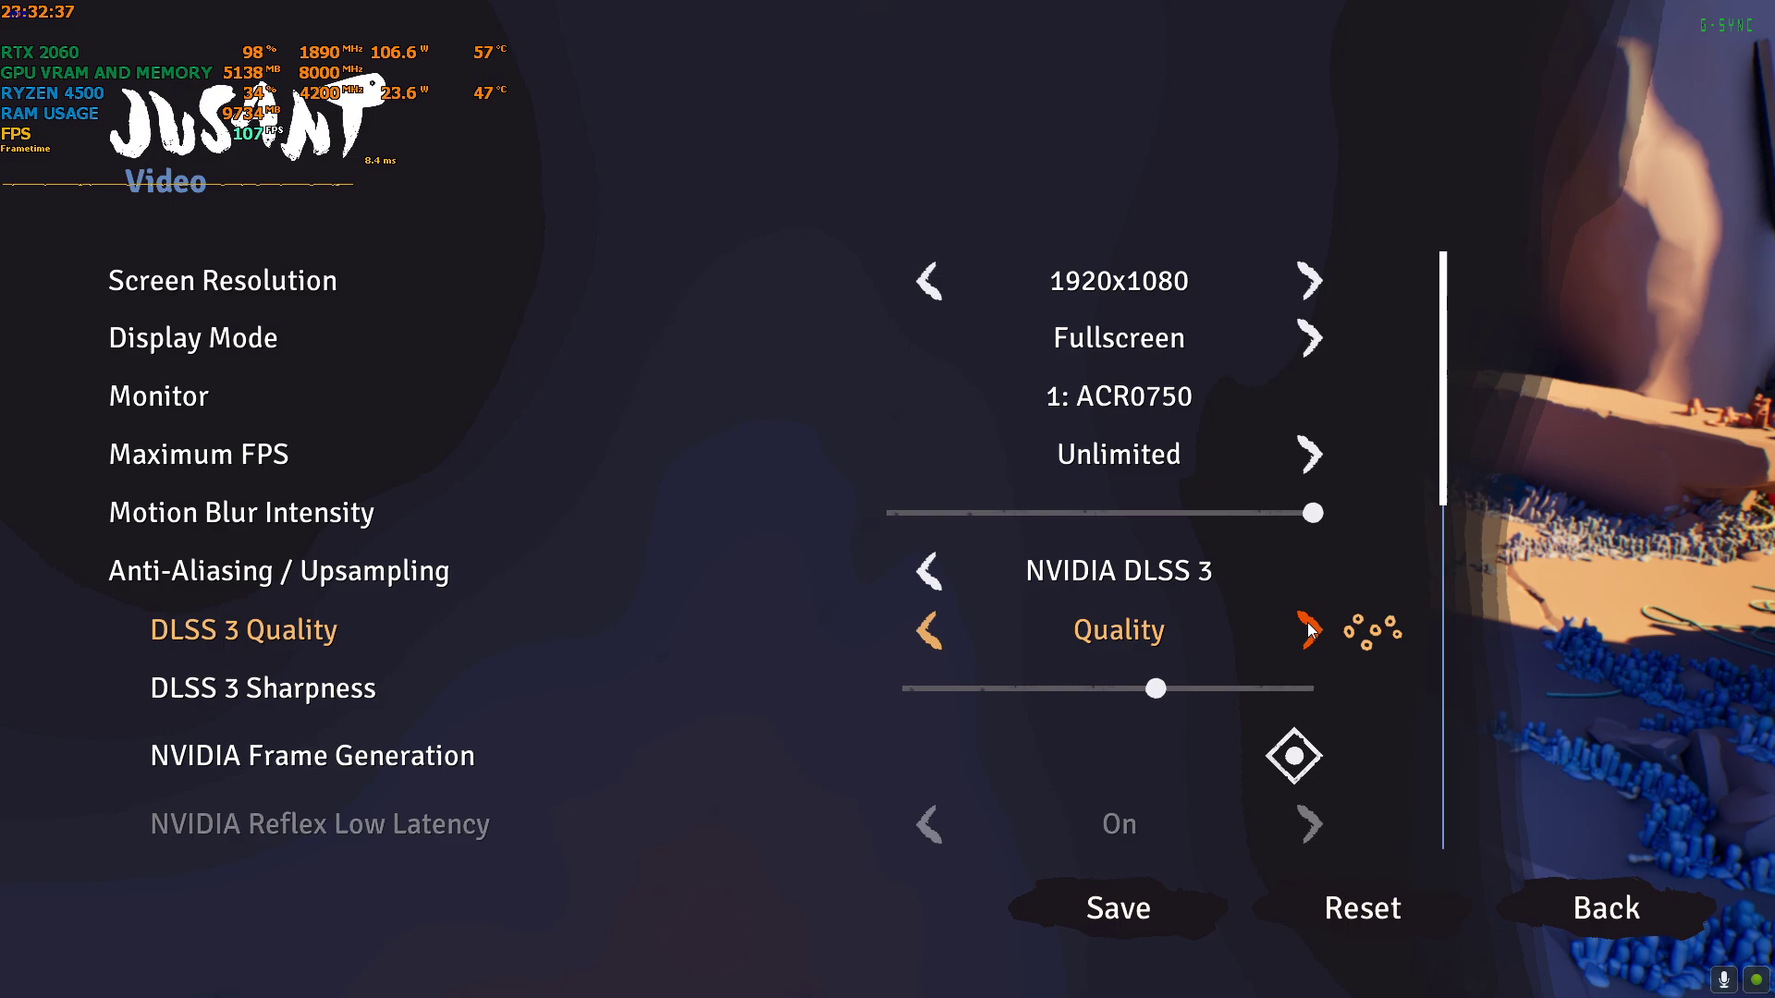
click(931, 631)
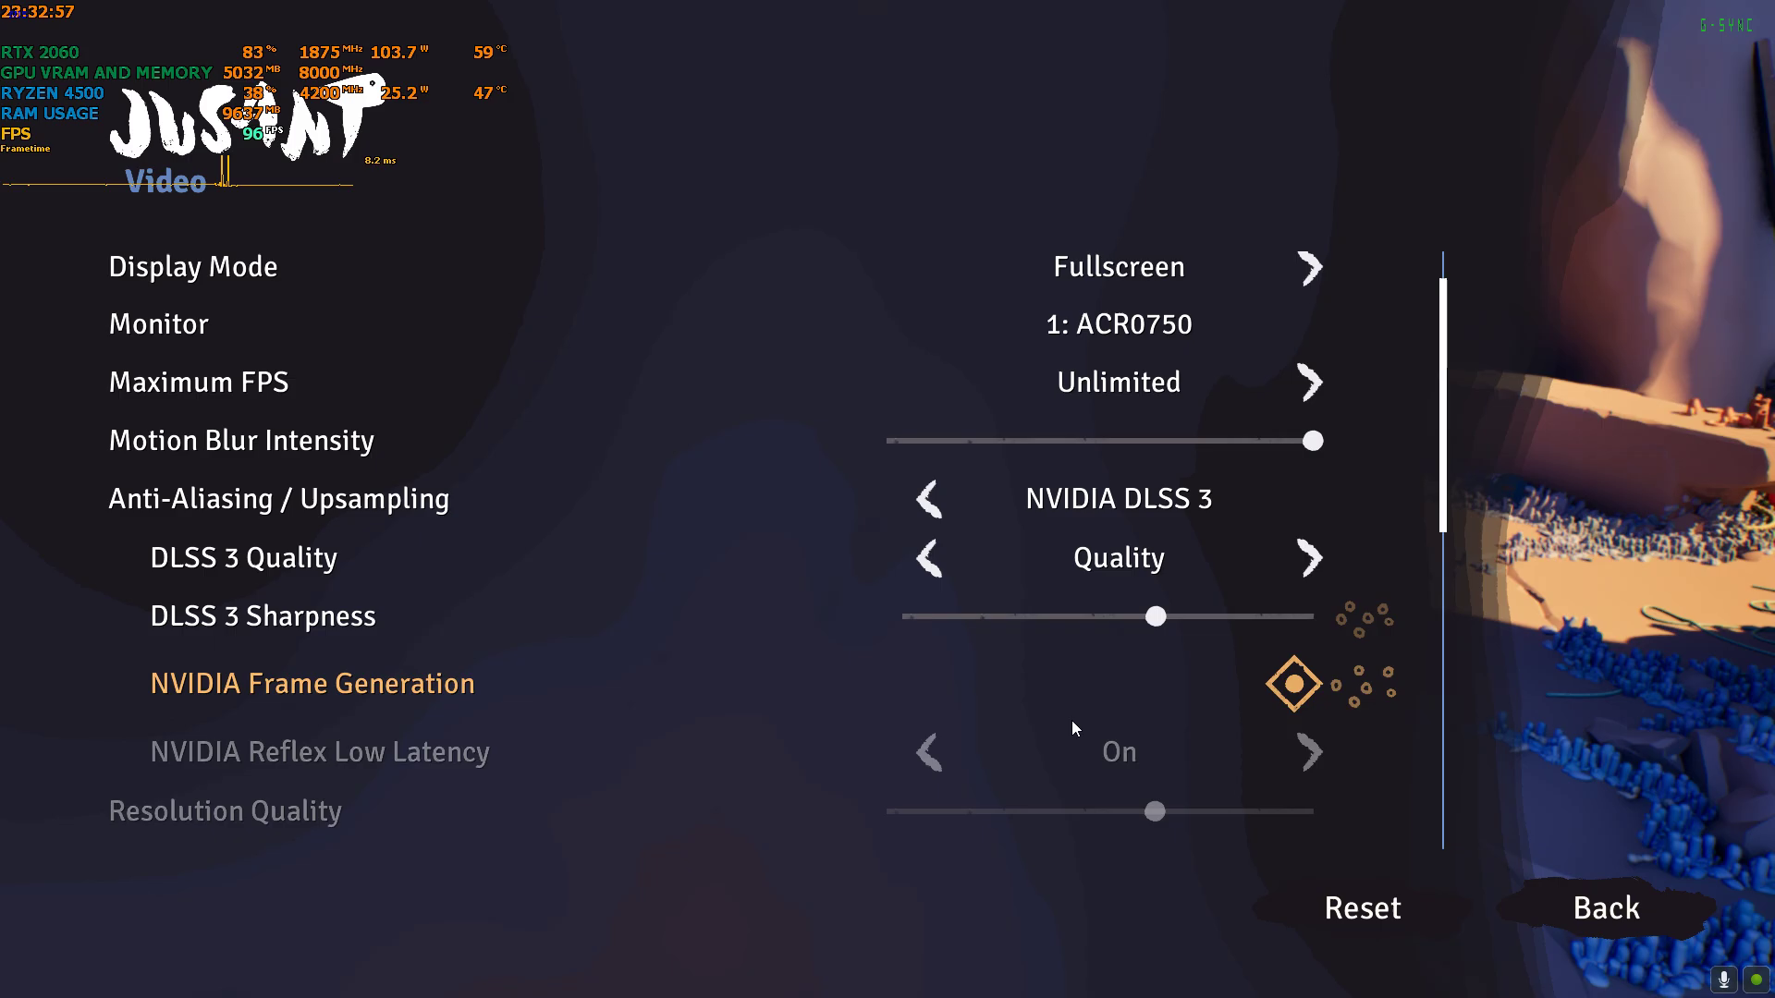
click(1604, 908)
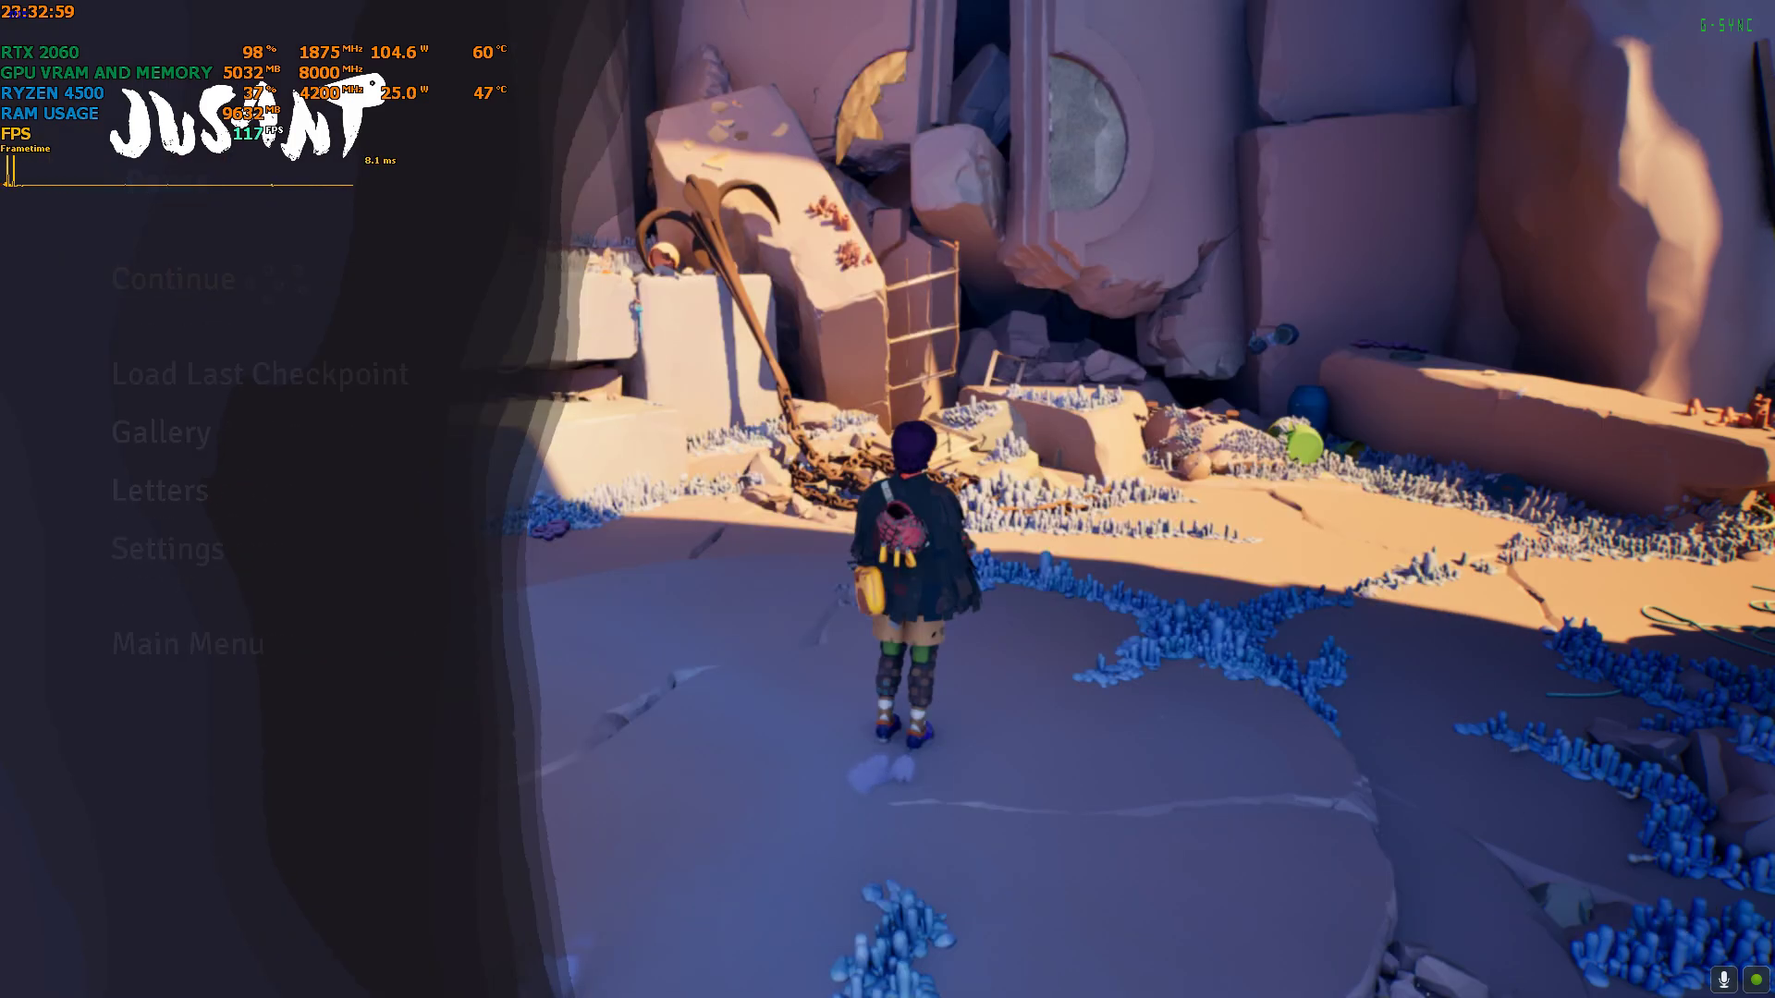